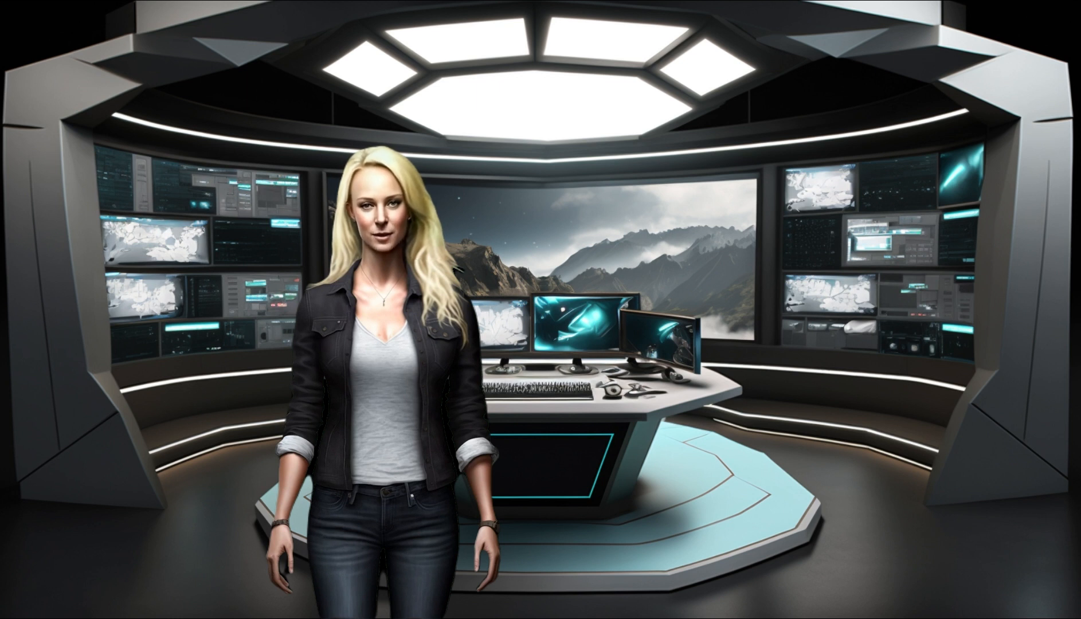
# Search Google for 'windows sdk' from the Start menu
pyautogui.click(43, 607)
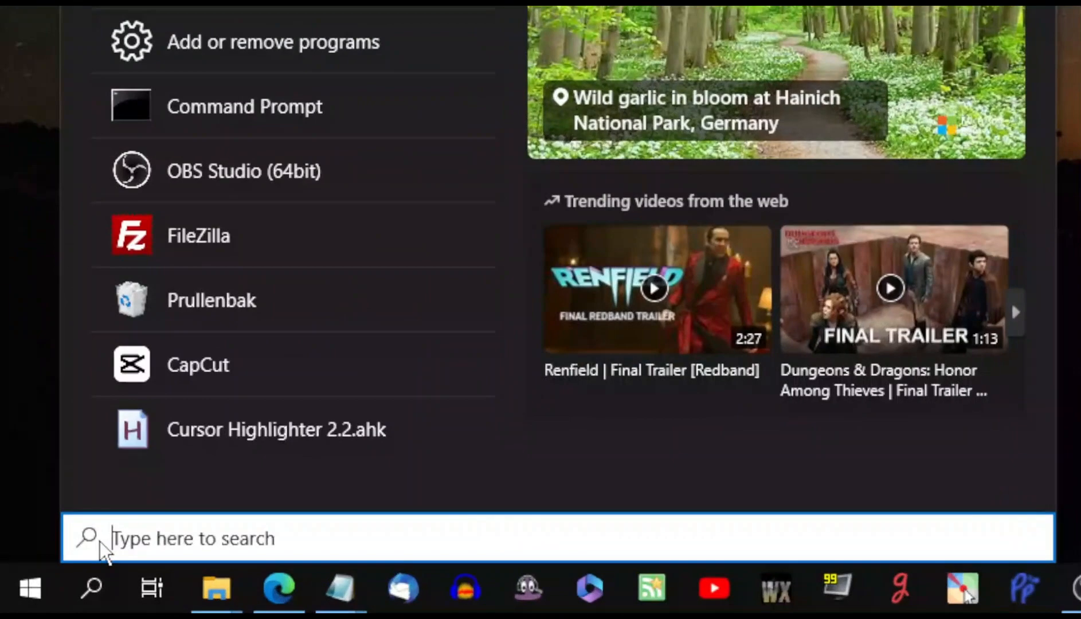
pyautogui.write('settings')
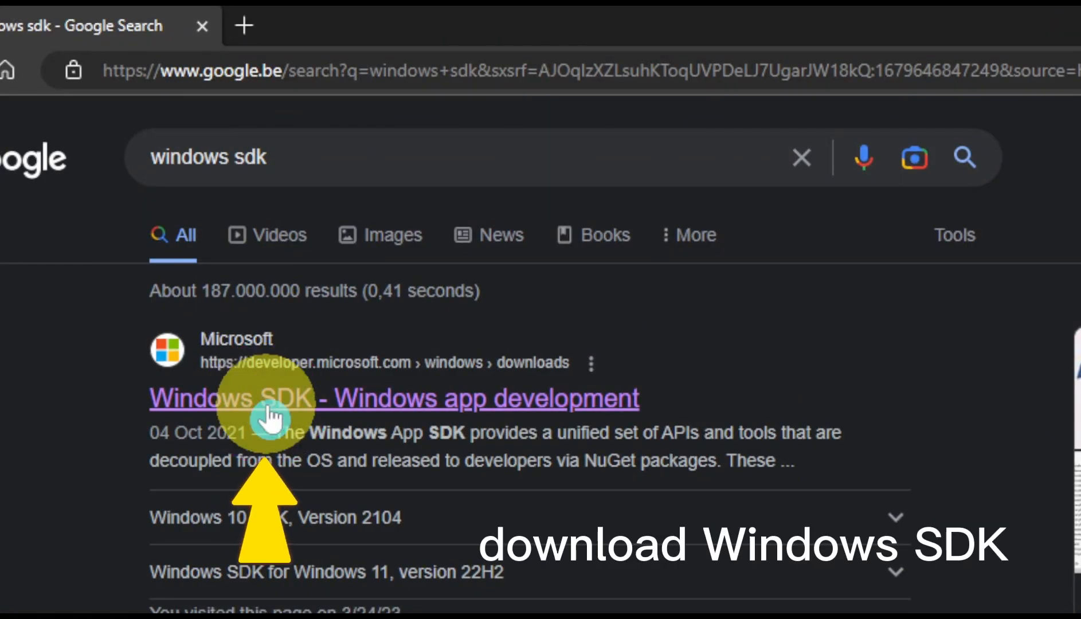
# Download the Windows SDK installer from the 'Windows SDK - Windows app development' page
pyautogui.click(269, 398)
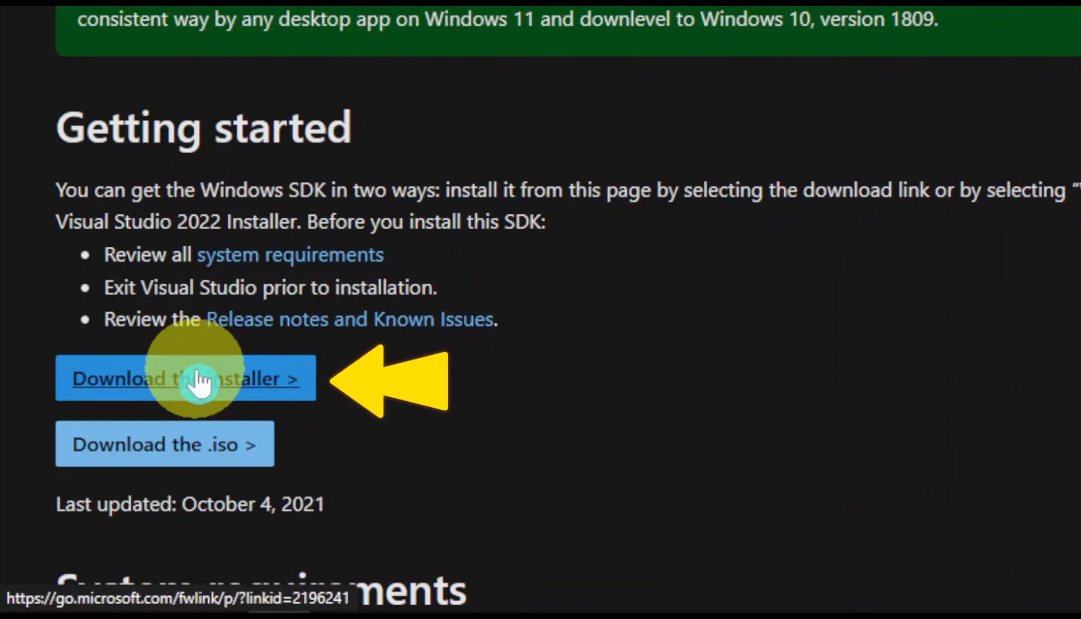
pyautogui.click(184, 378)
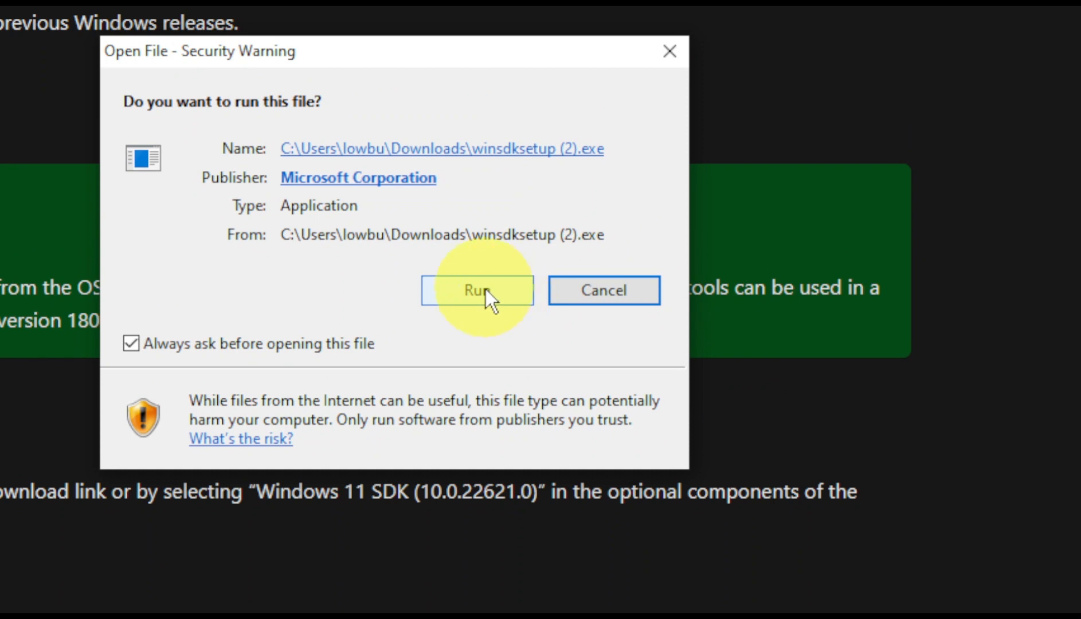
# Run the SDK setup with the default path and features, then close Apps & features
pyautogui.click(476, 290)
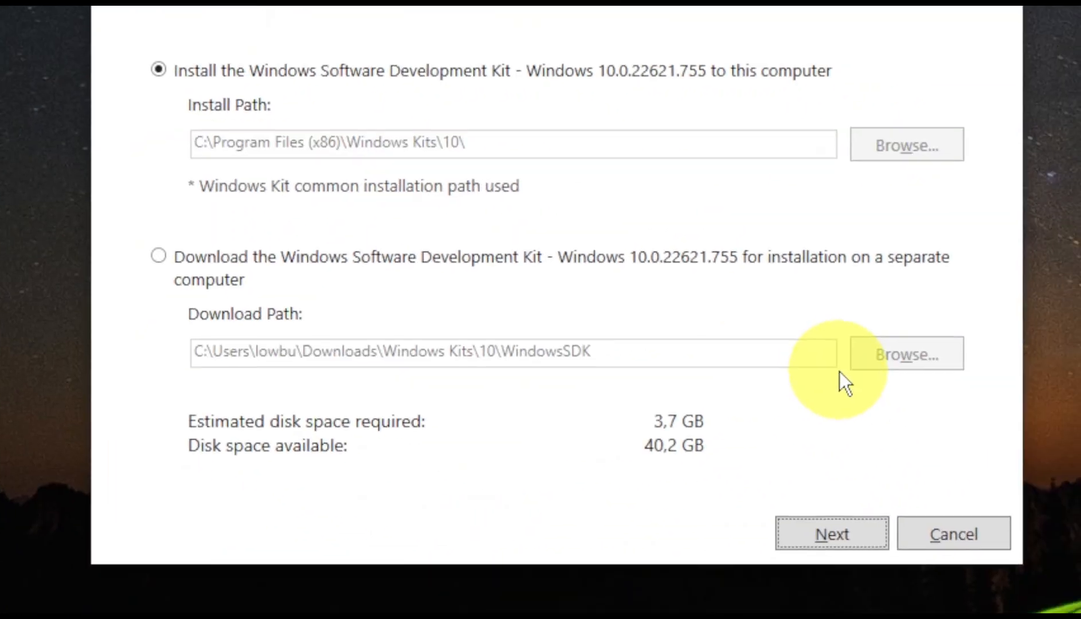
pyautogui.click(831, 533)
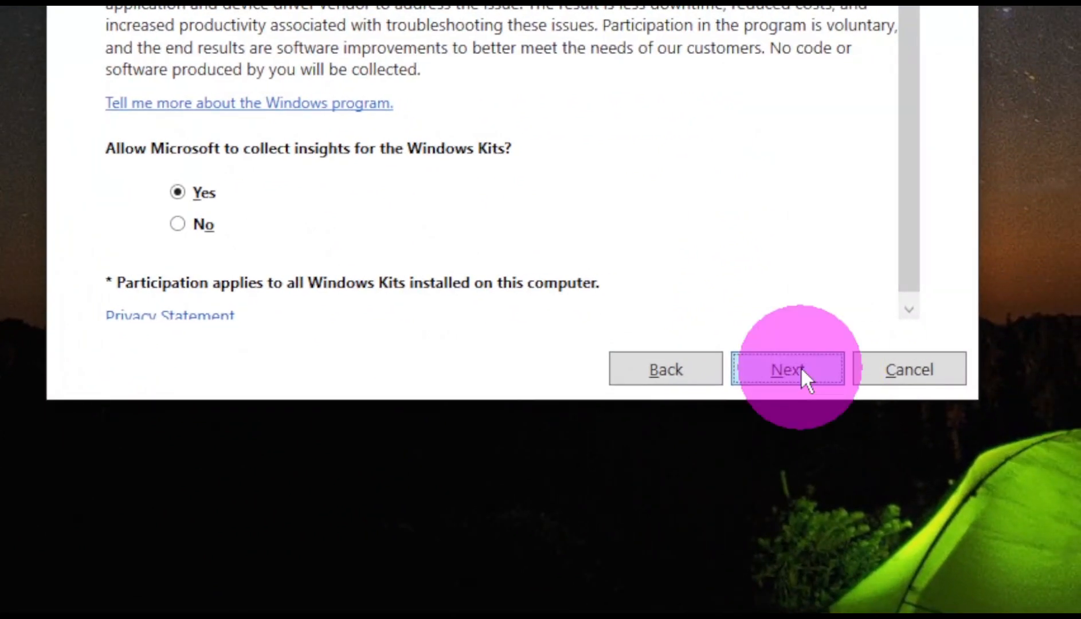
pyautogui.click(787, 368)
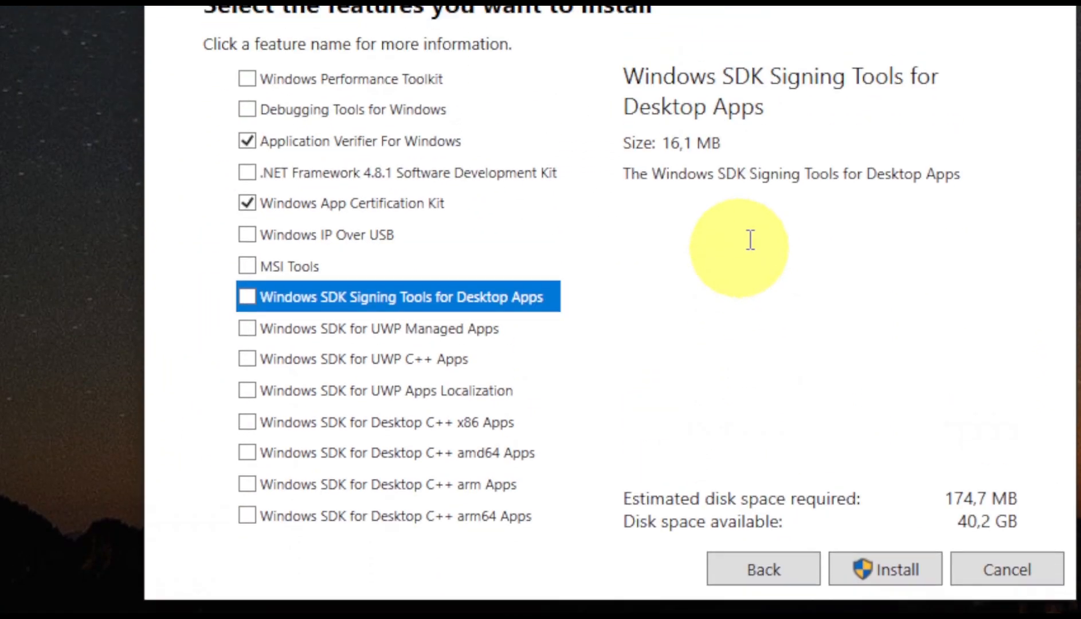
pyautogui.scroll(-3)
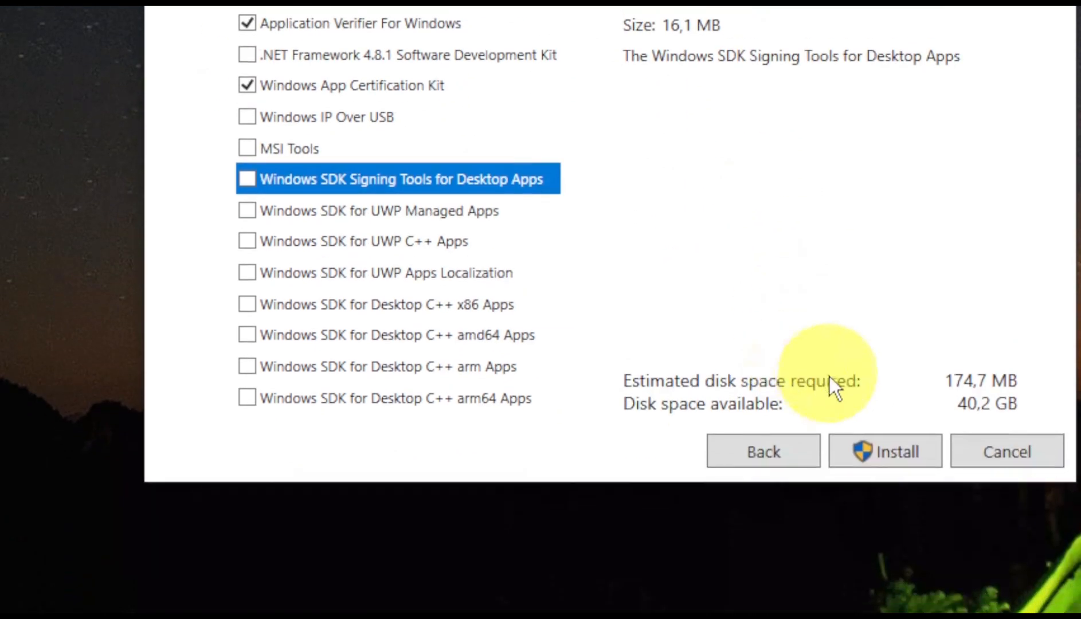
pyautogui.click(885, 452)
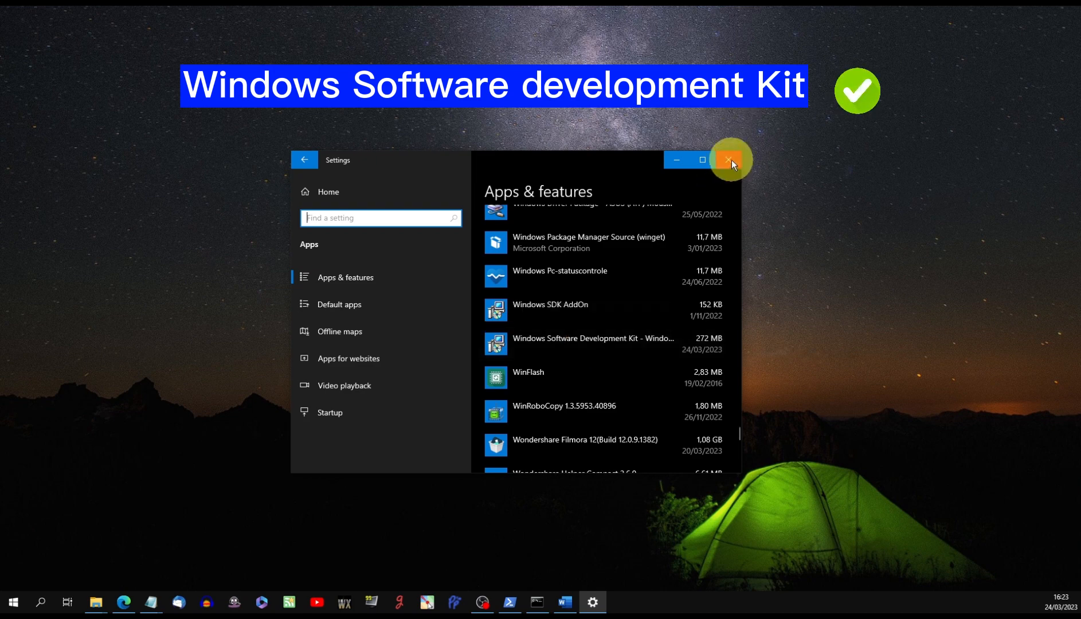
pyautogui.click(731, 159)
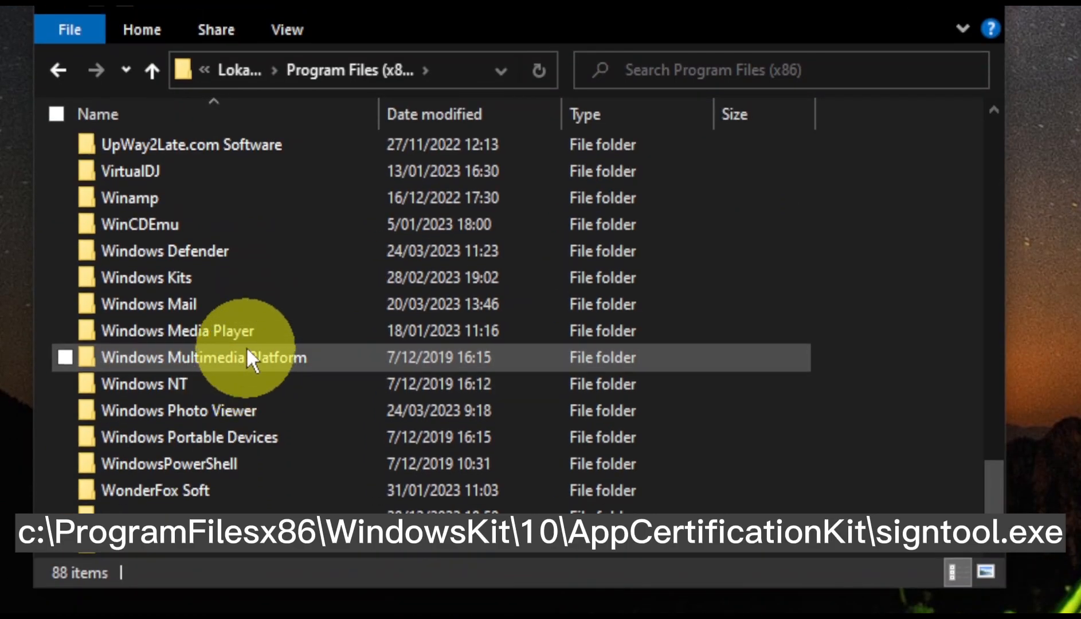
# Copy signtool.exe from Windows Kits\10\App Certification Kit into Desktop\testsigning
pyautogui.click(150, 277)
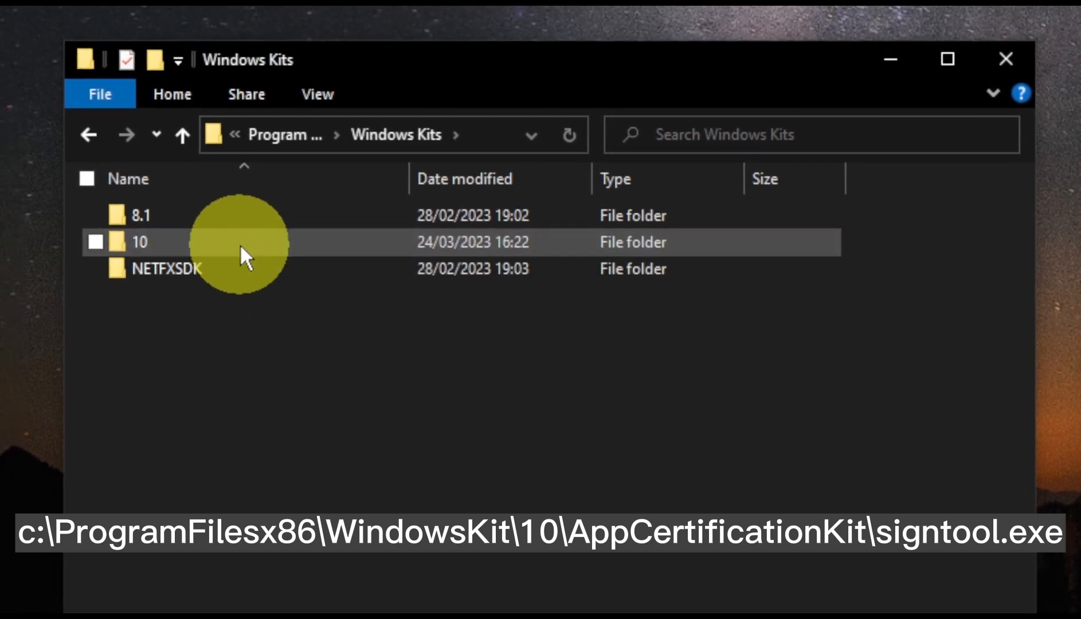
pyautogui.doubleClick(140, 242)
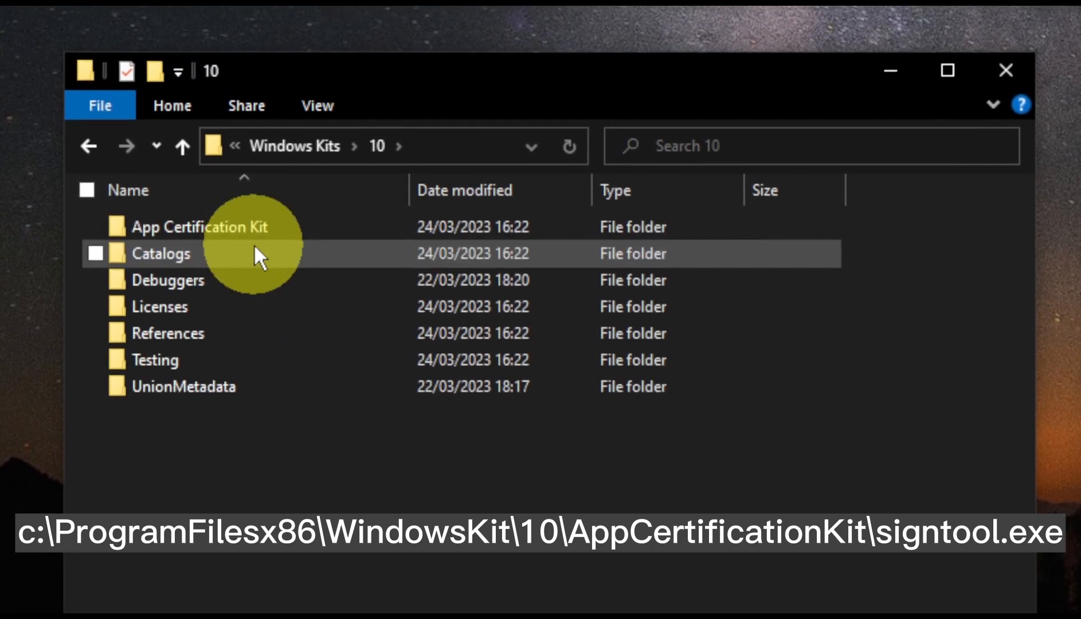
pyautogui.doubleClick(200, 227)
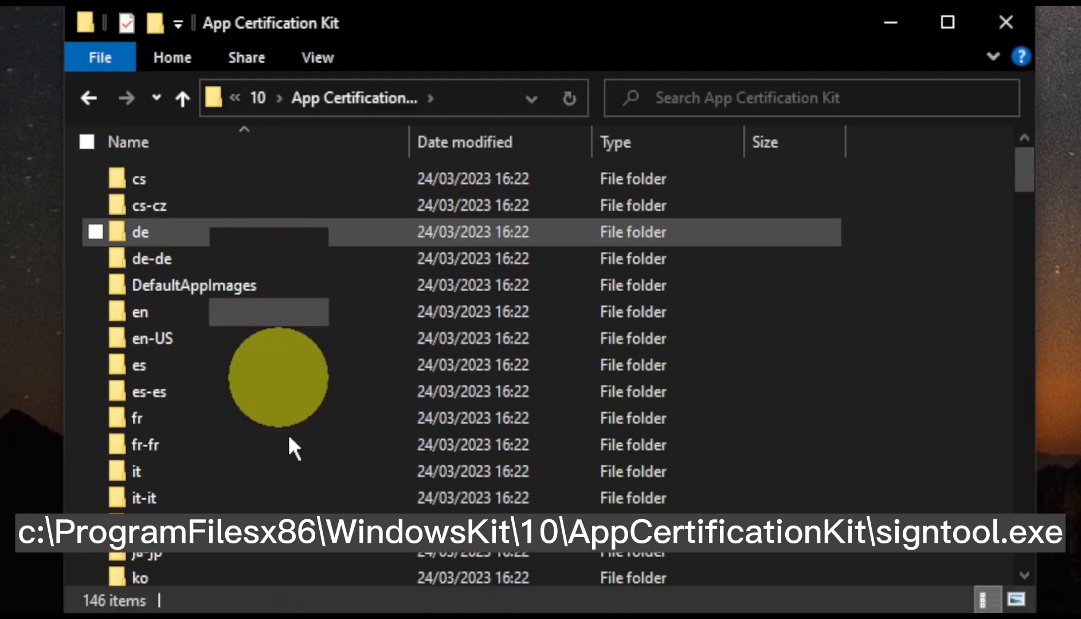
pyautogui.scroll(-3)
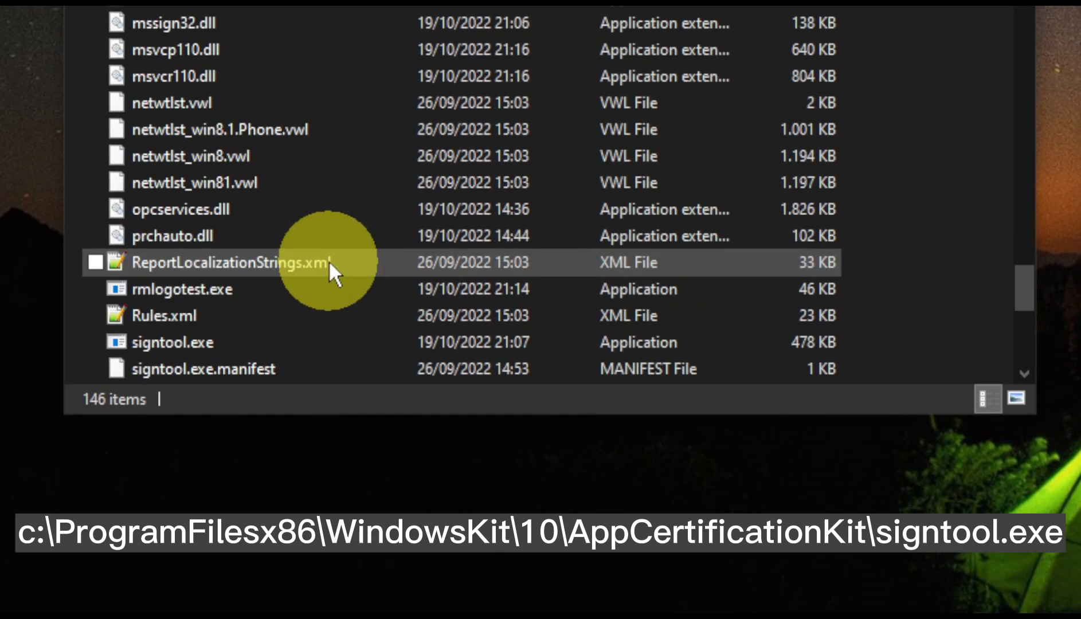
pyautogui.rightClick(173, 398)
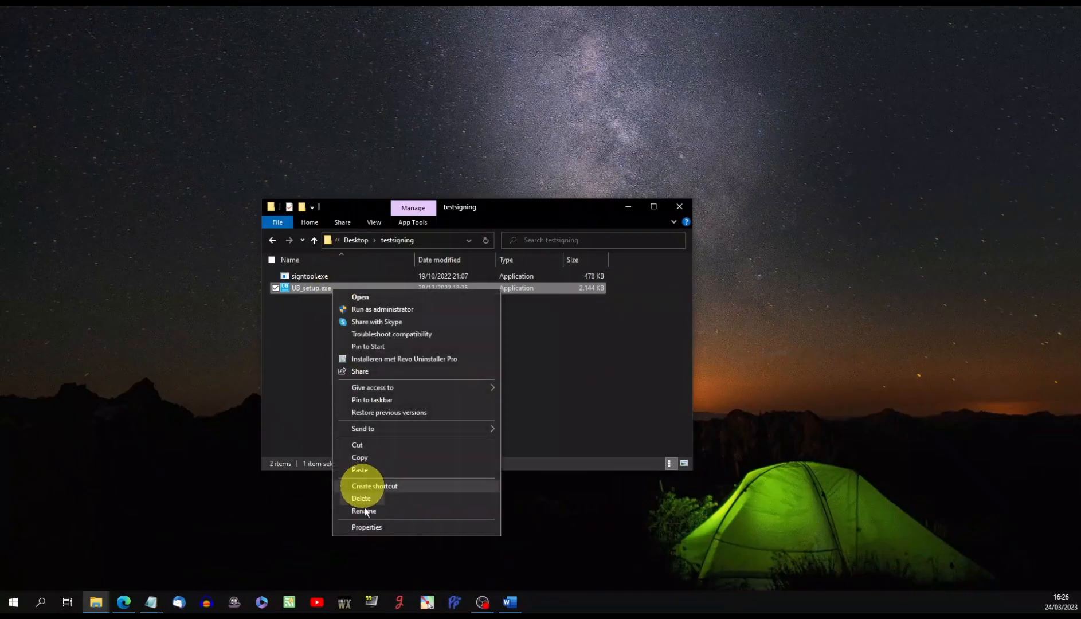
# Check the security permissions in UB_setup.exe's Properties
pyautogui.click(366, 527)
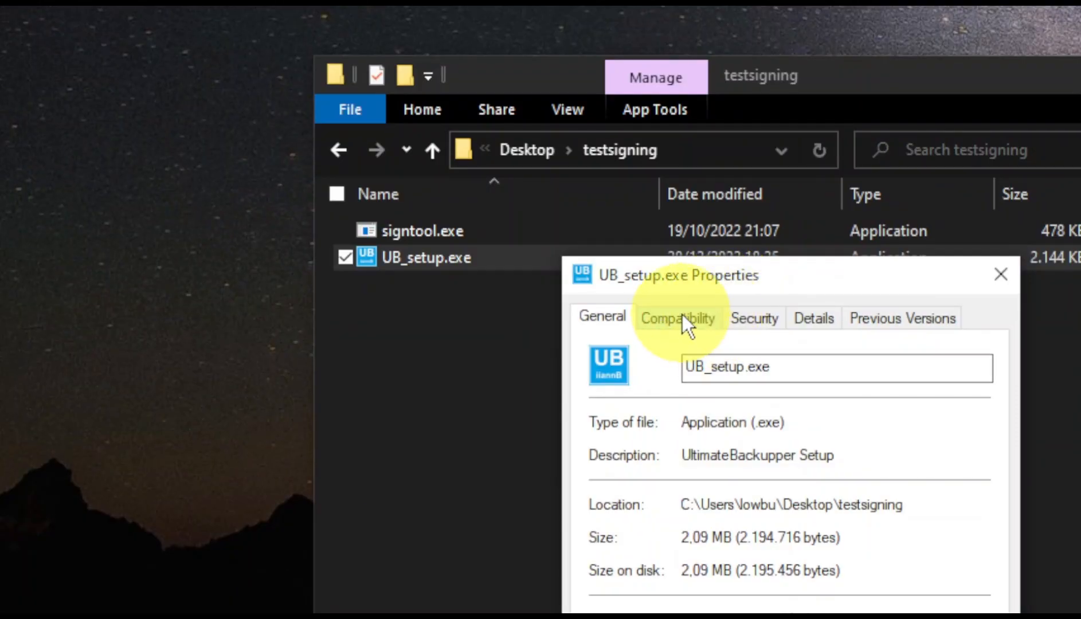
pyautogui.click(744, 318)
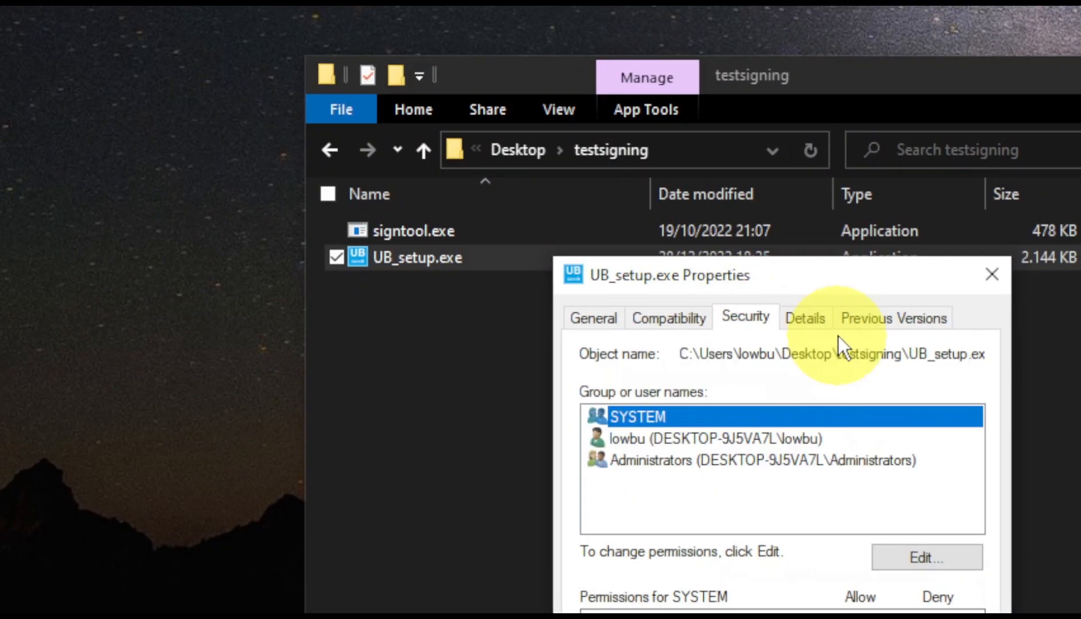
pyautogui.click(991, 274)
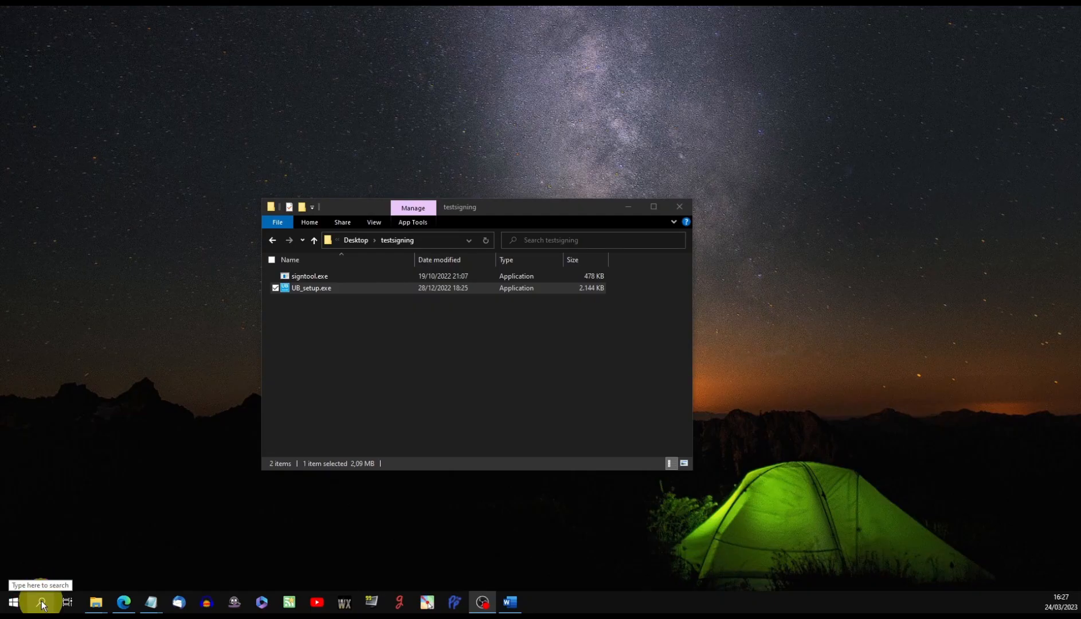
# Launch PowerShell as administrator and cd to C:\Users\lowbu\Desktop\testsigning
pyautogui.click(40, 605)
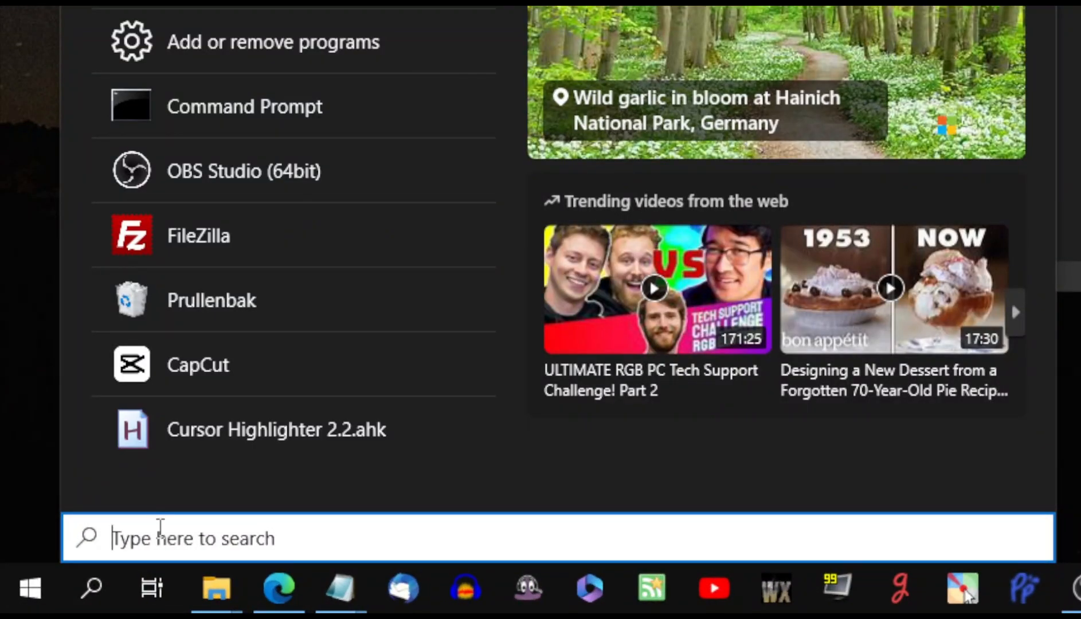
pyautogui.write('powersh')
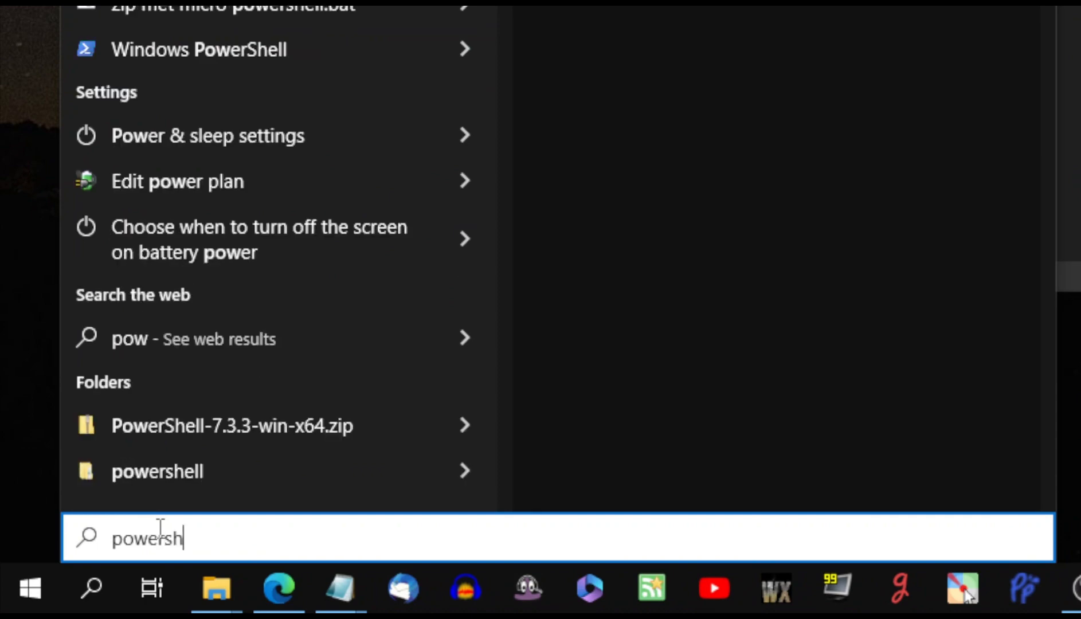
pyautogui.click(198, 49)
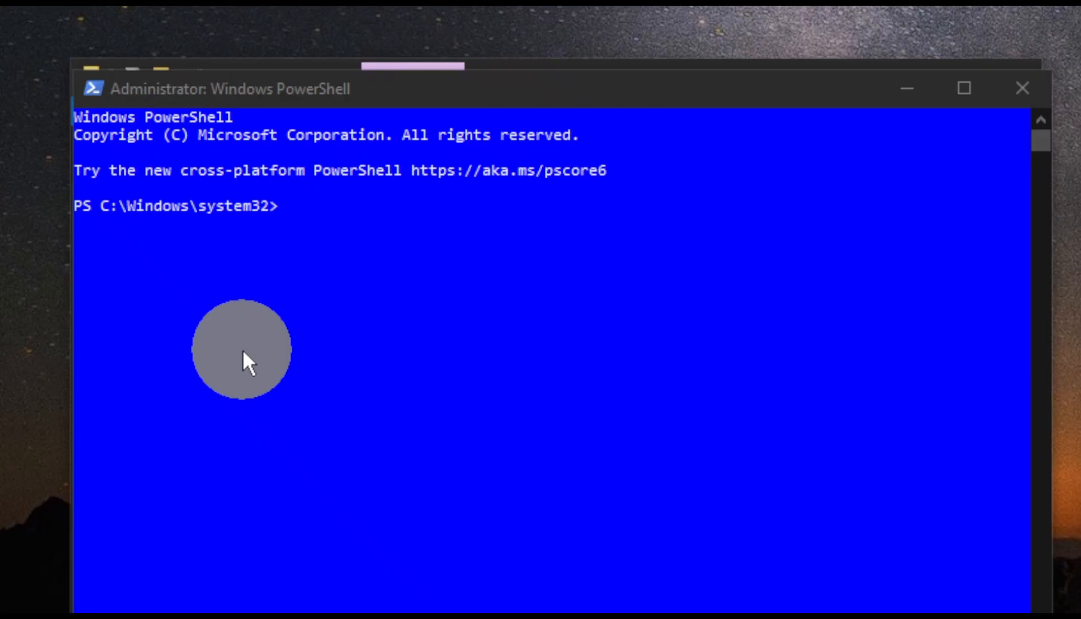
pyautogui.moveTo(367, 239)
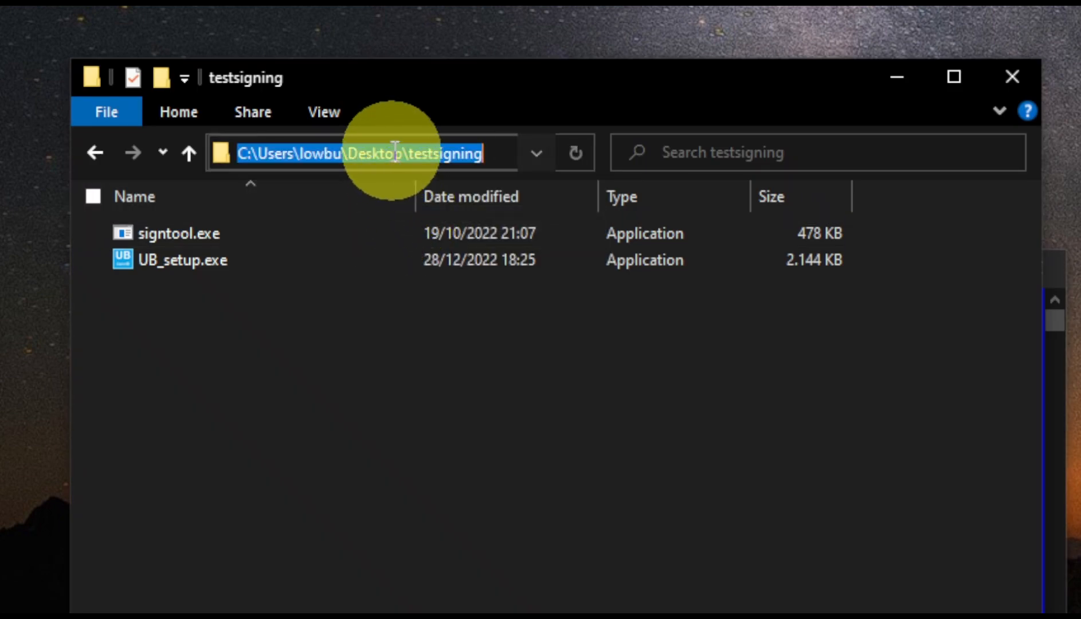
pyautogui.write('c')
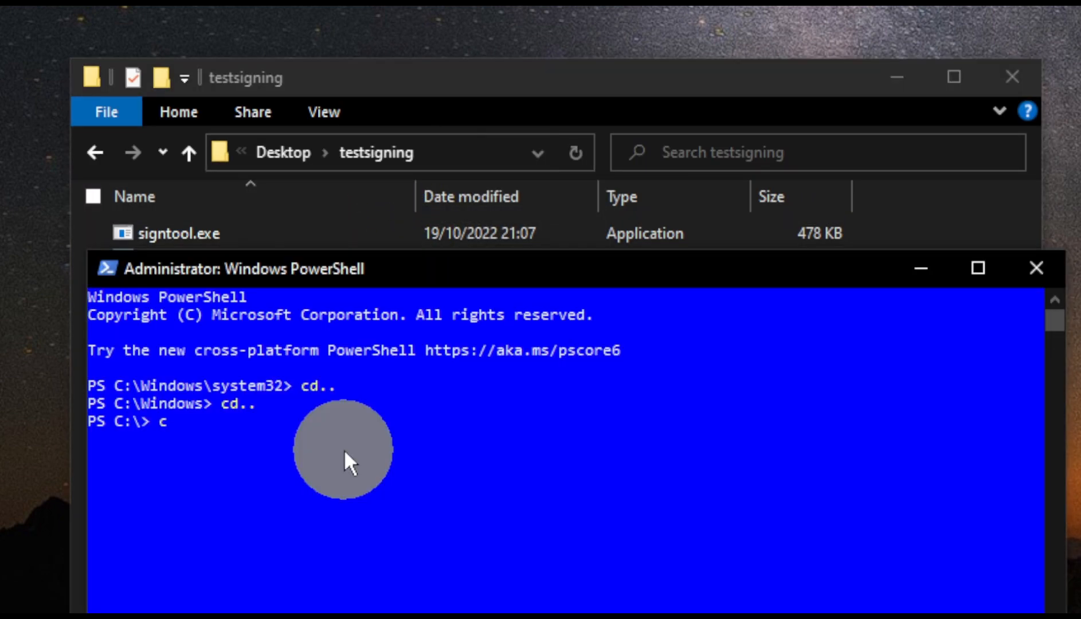
pyautogui.write('d C:\\Users\\lowbu\\Desktop\\testsigning')
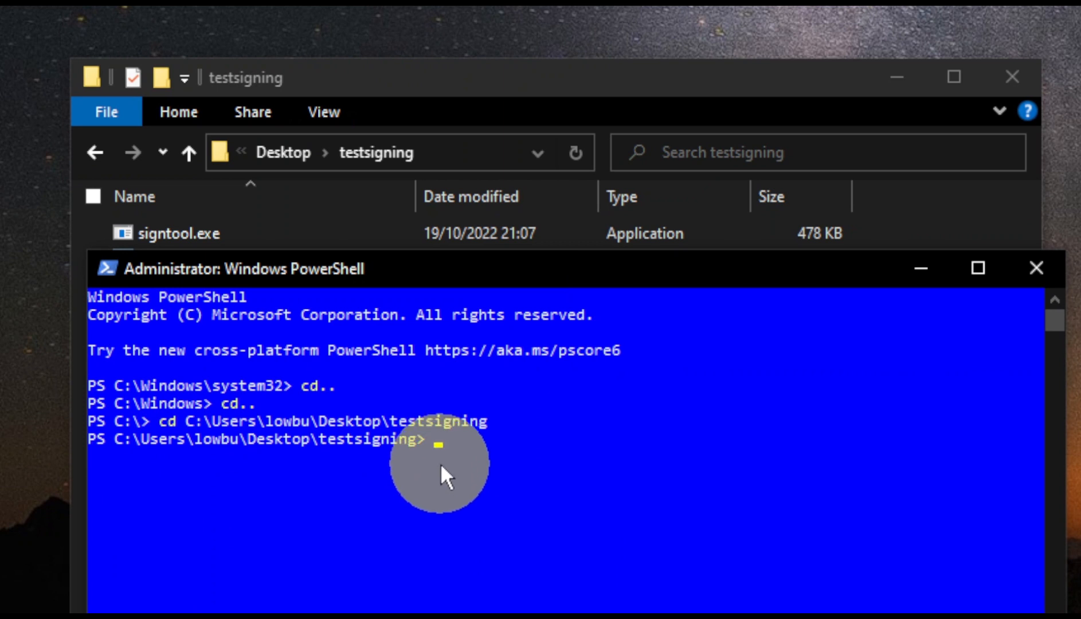
pyautogui.write('$cert = New-SelfSignedCertificate -Subject "UB_setup" -CertStoreLocation "cert:\\CurrentUser\\My" -HashAlgorithm sha256 -type CodeSigning')
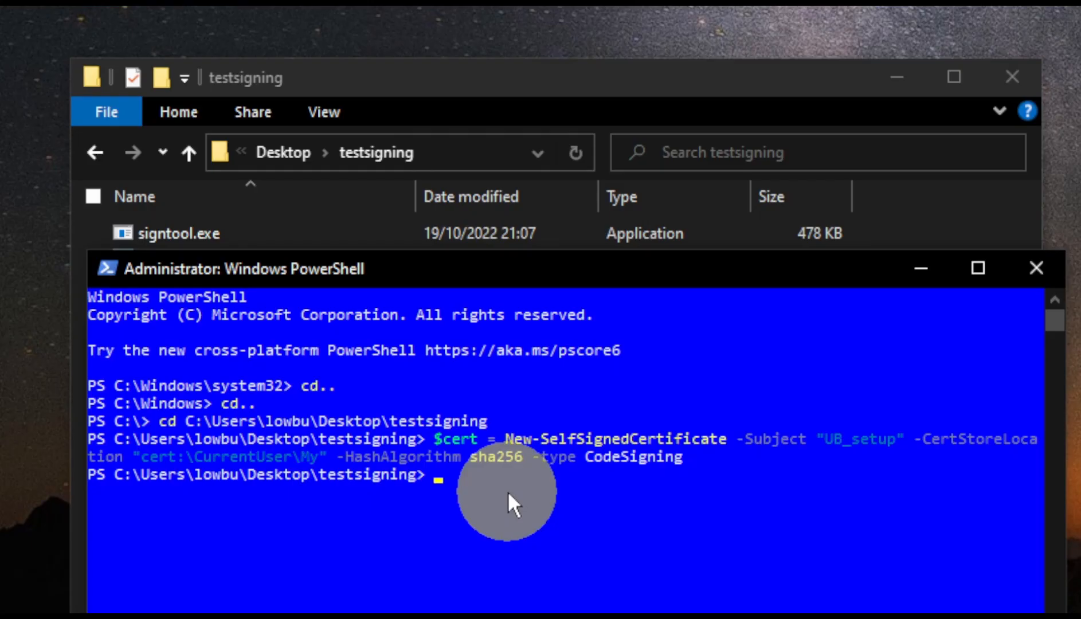
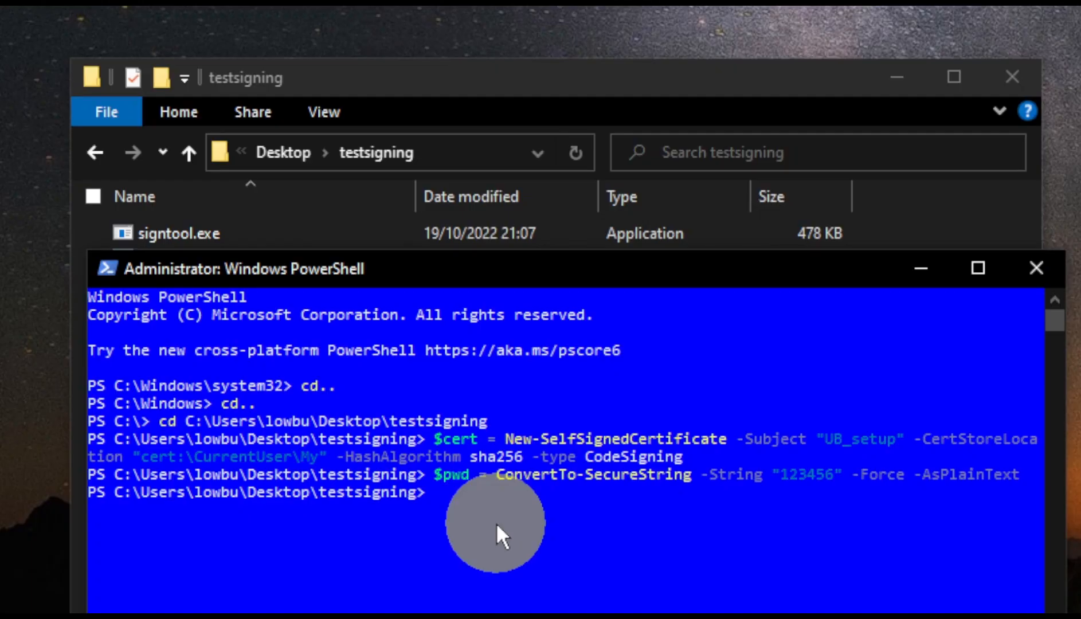
pyautogui.write('Export-PfxCertificate -cert $cert -FilePath UB_setup.pfx -Password $pwd')
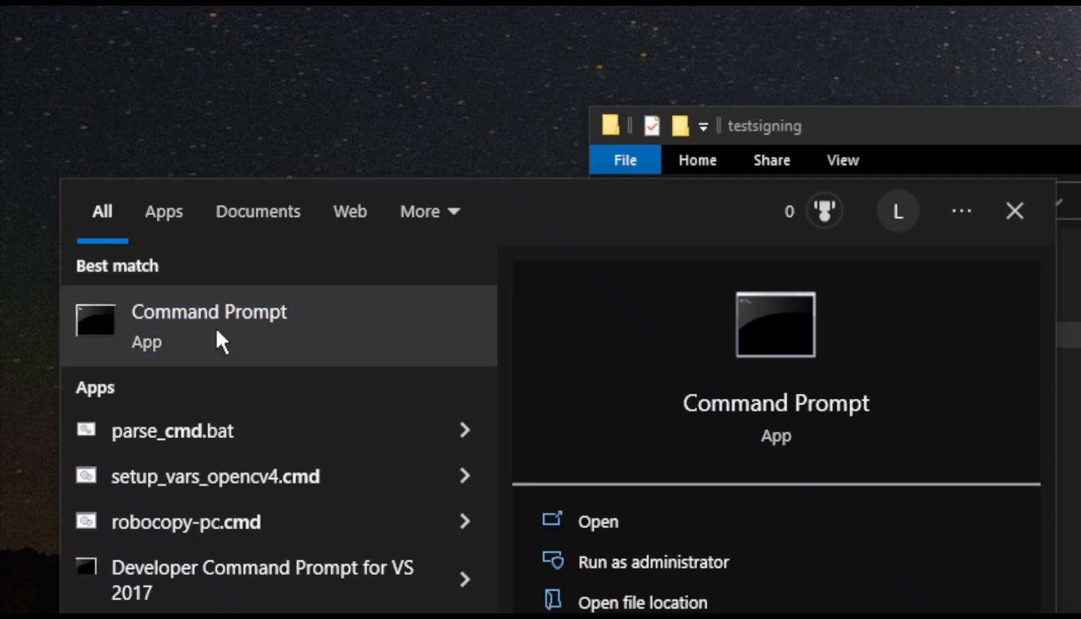
pyautogui.rightClick(208, 319)
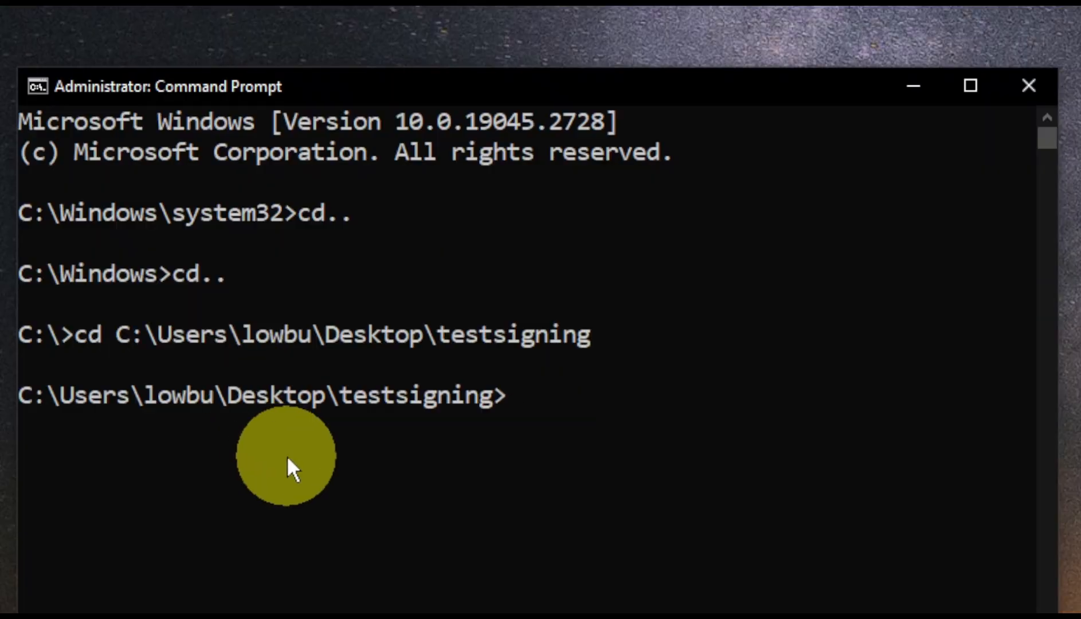
pyautogui.moveTo(565, 428)
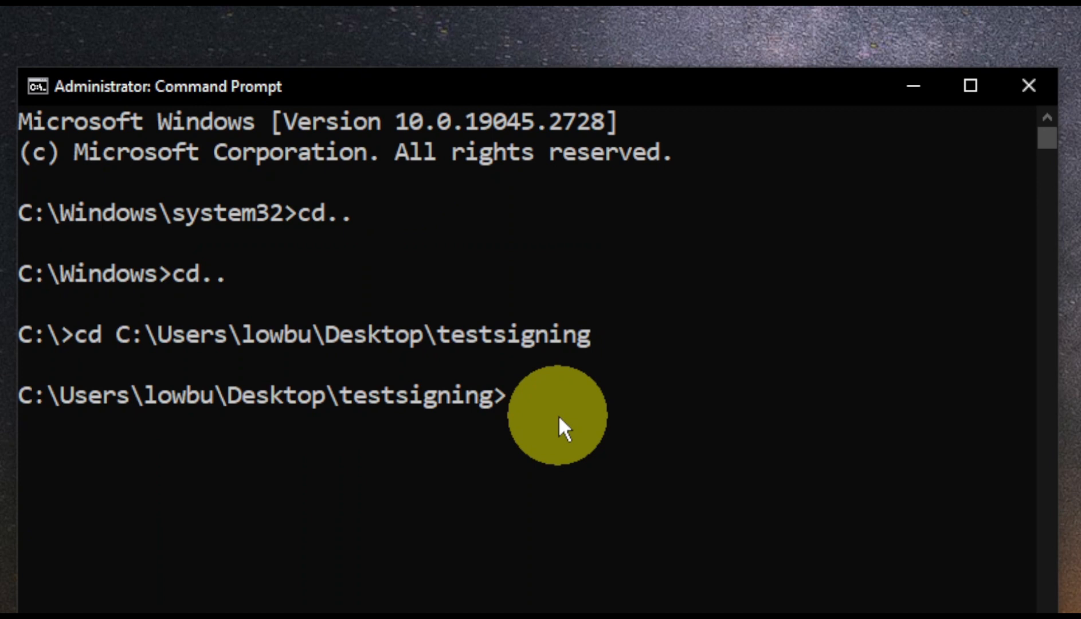
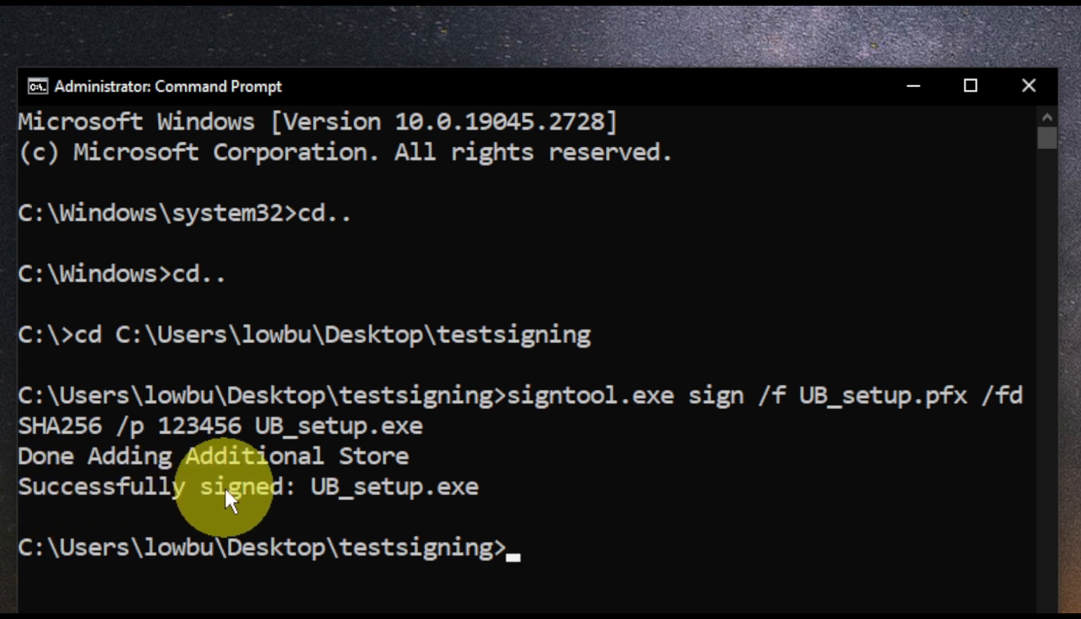
pyautogui.moveTo(372, 497)
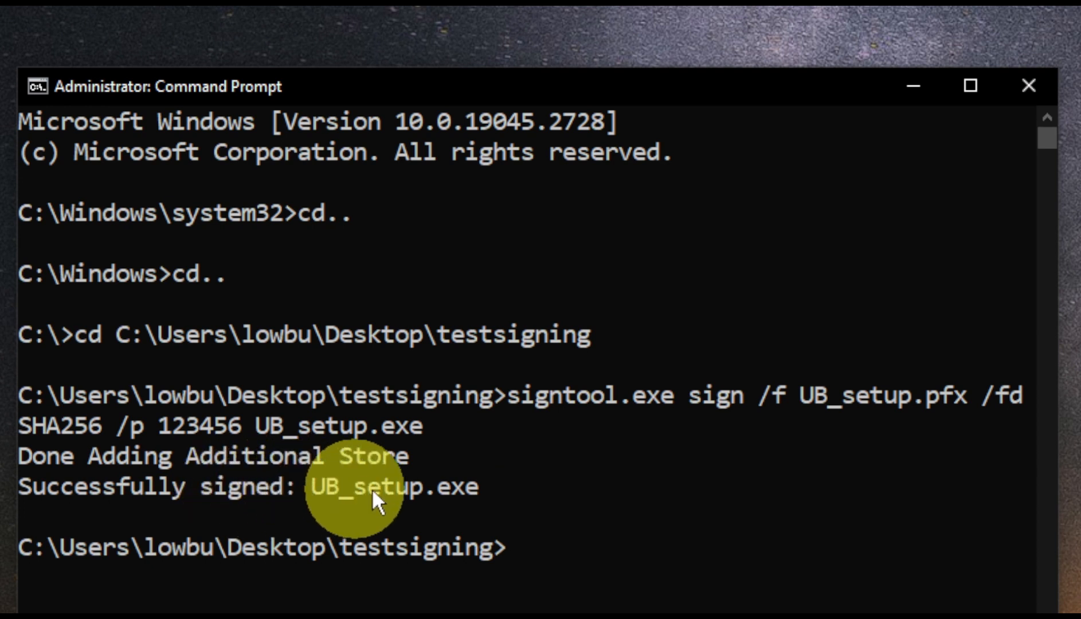
pyautogui.moveTo(483, 509)
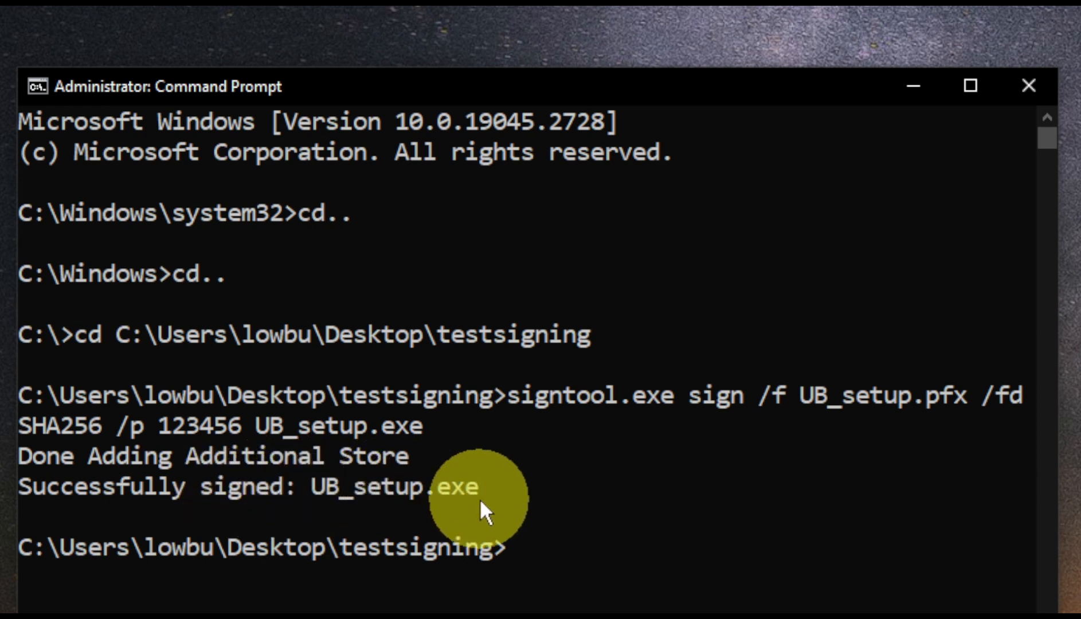
# Open the UB_setup signature details from UB_setup.exe's Digital Signatures tab
pyautogui.rightClick(182, 295)
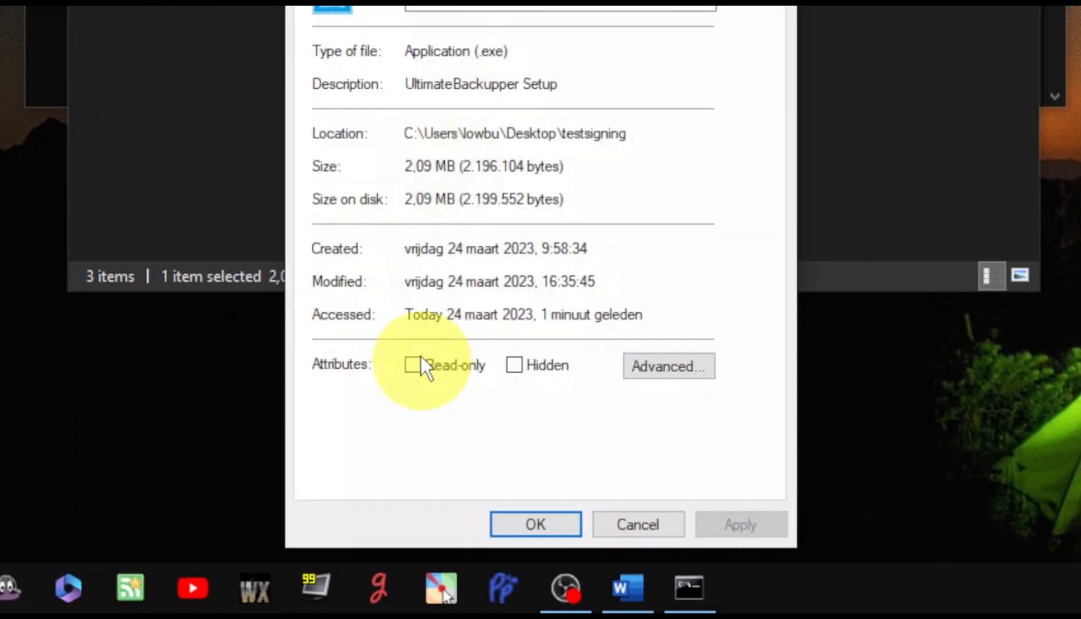
pyautogui.click(683, 247)
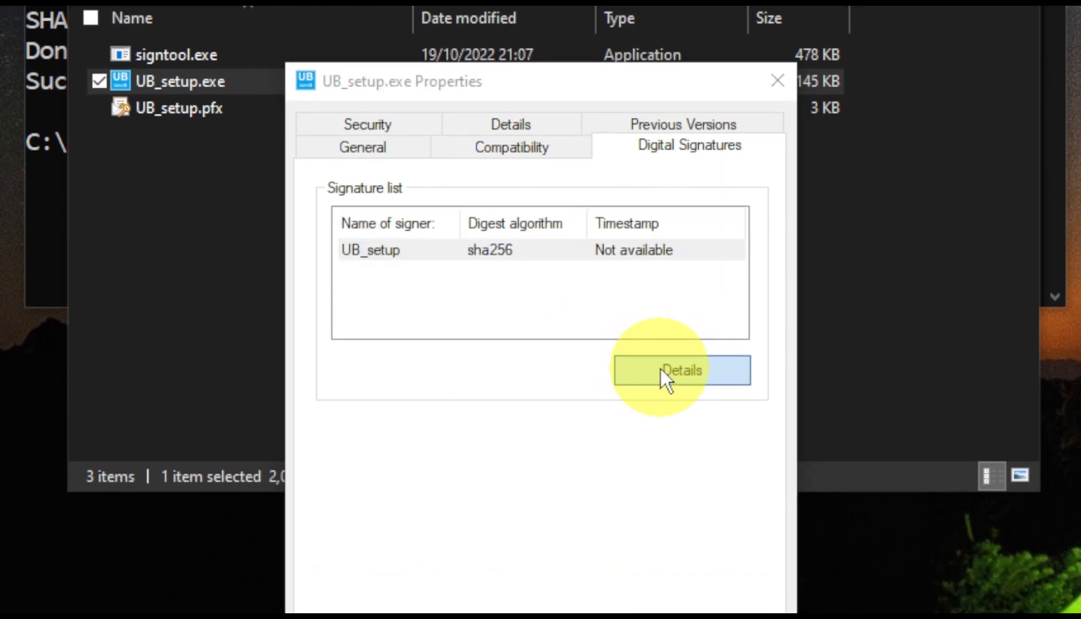
pyautogui.click(679, 370)
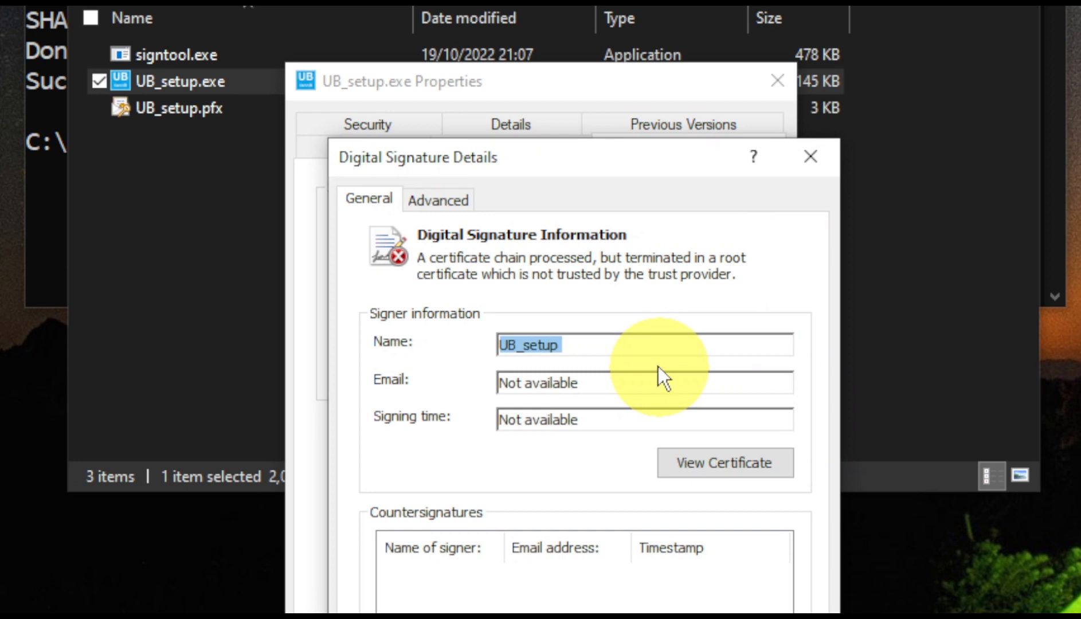
pyautogui.moveTo(645, 371)
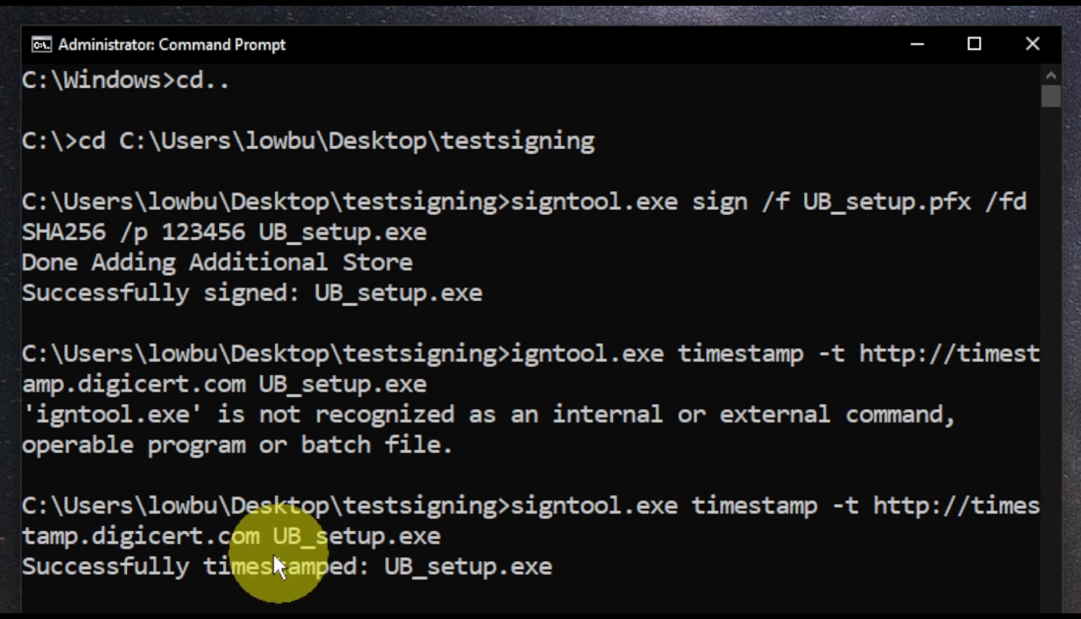
pyautogui.moveTo(376, 576)
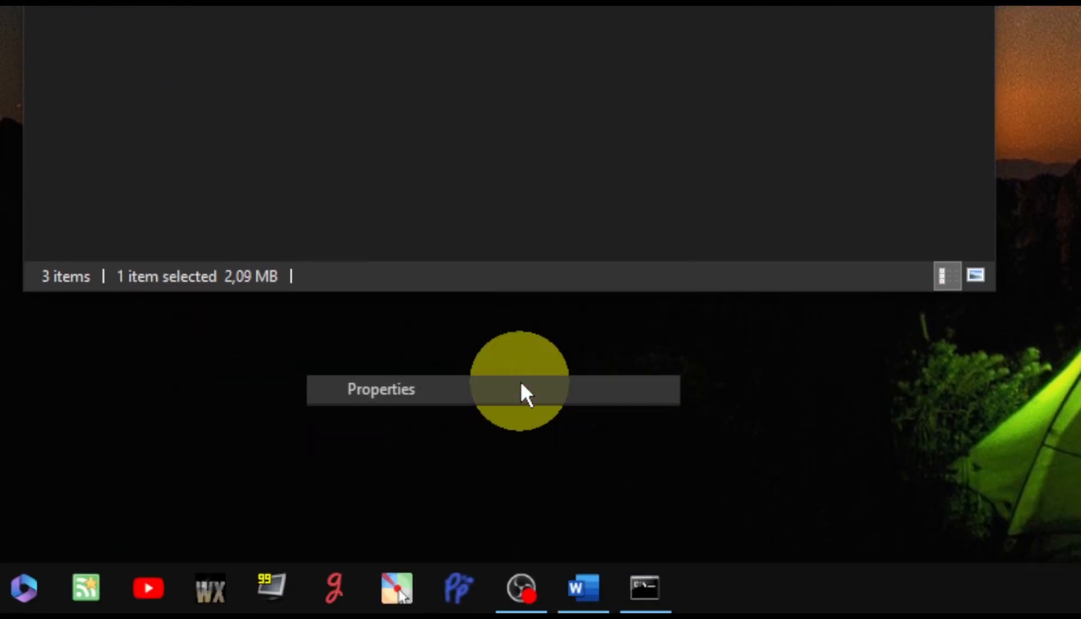
# Open the UB_setup signature details in UB_setup.exe's Properties and view the signer's certificate
pyautogui.click(381, 389)
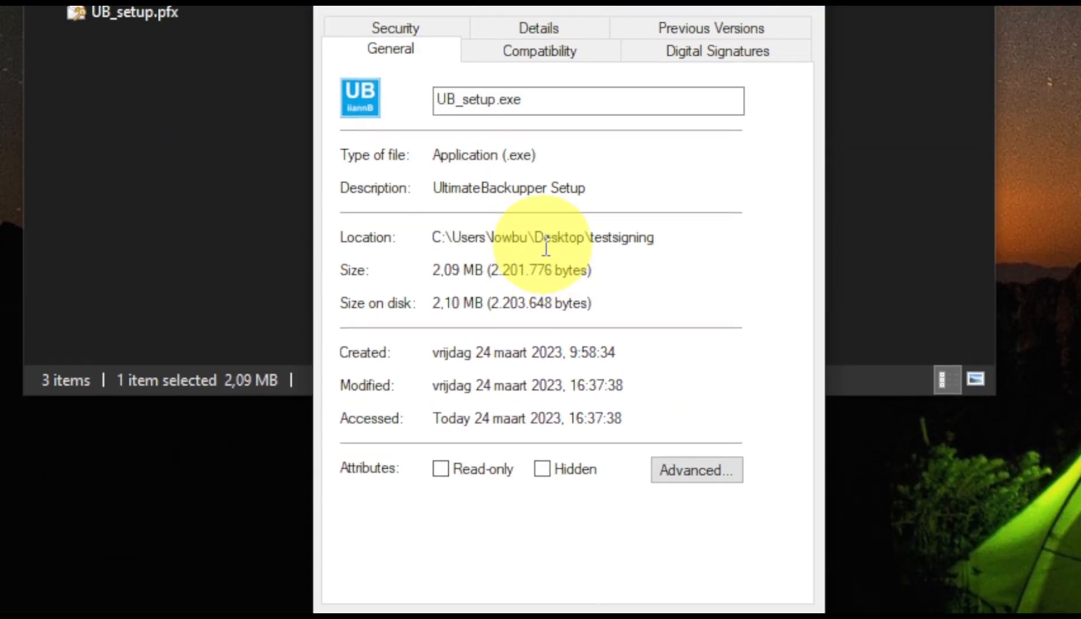
pyautogui.click(717, 248)
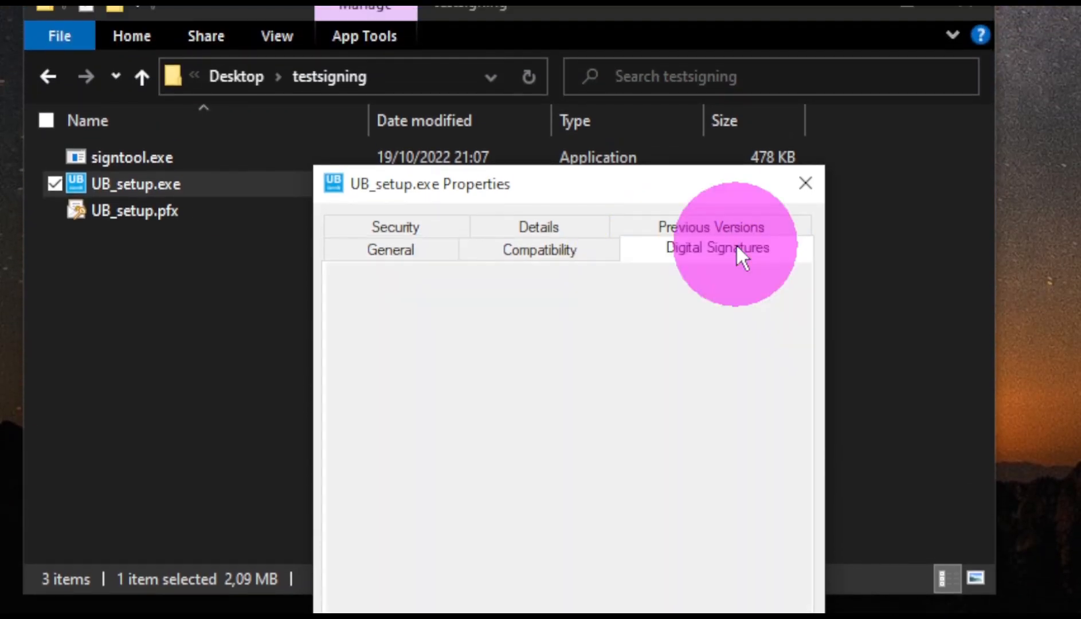
pyautogui.click(717, 248)
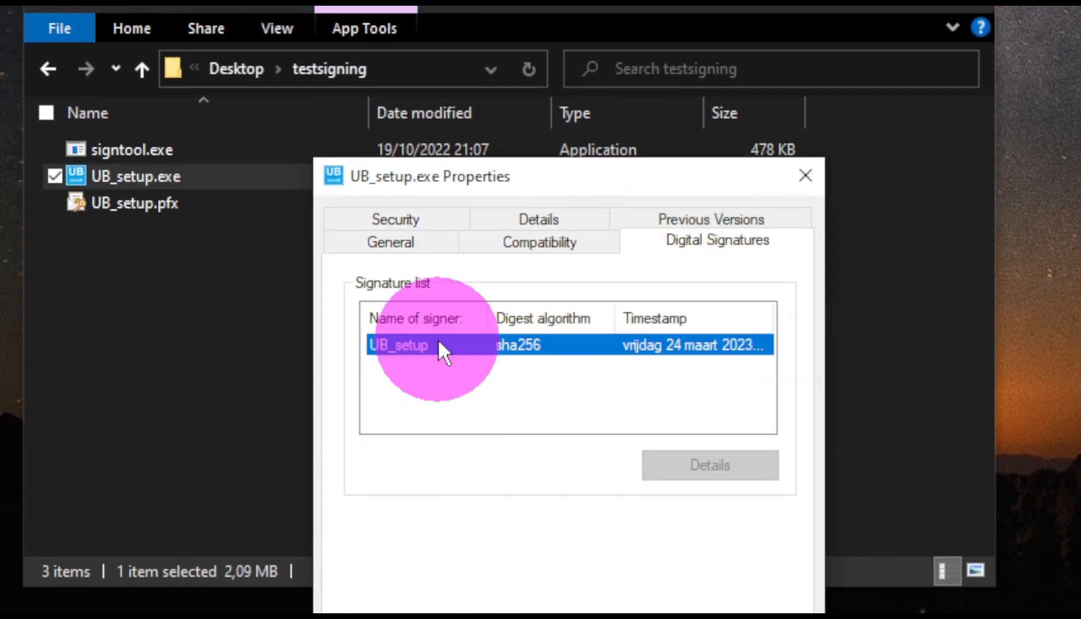
pyautogui.click(708, 465)
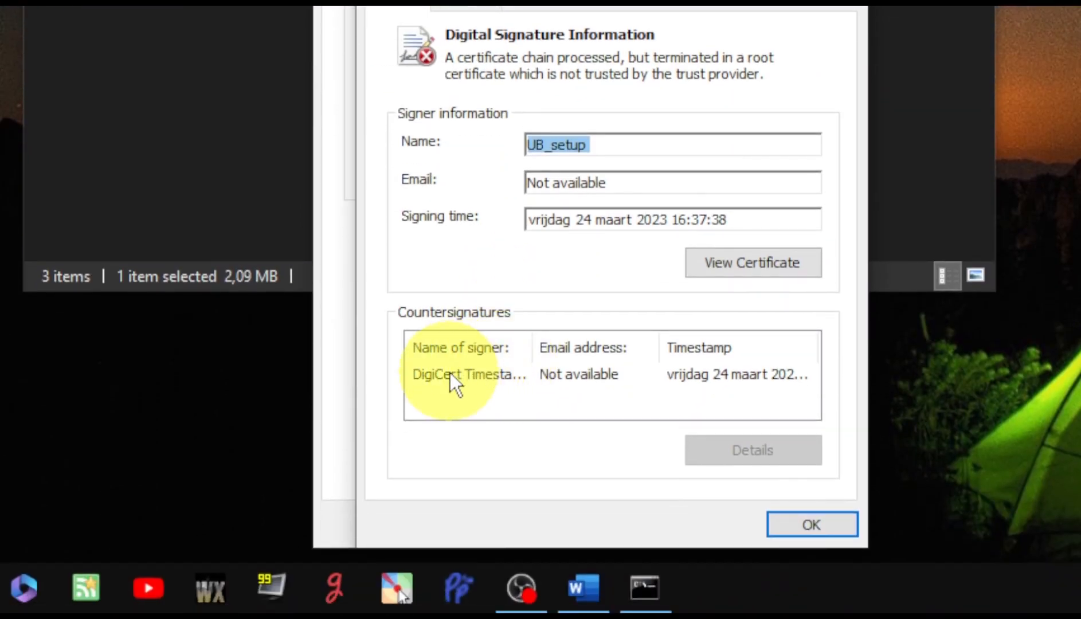
pyautogui.moveTo(776, 384)
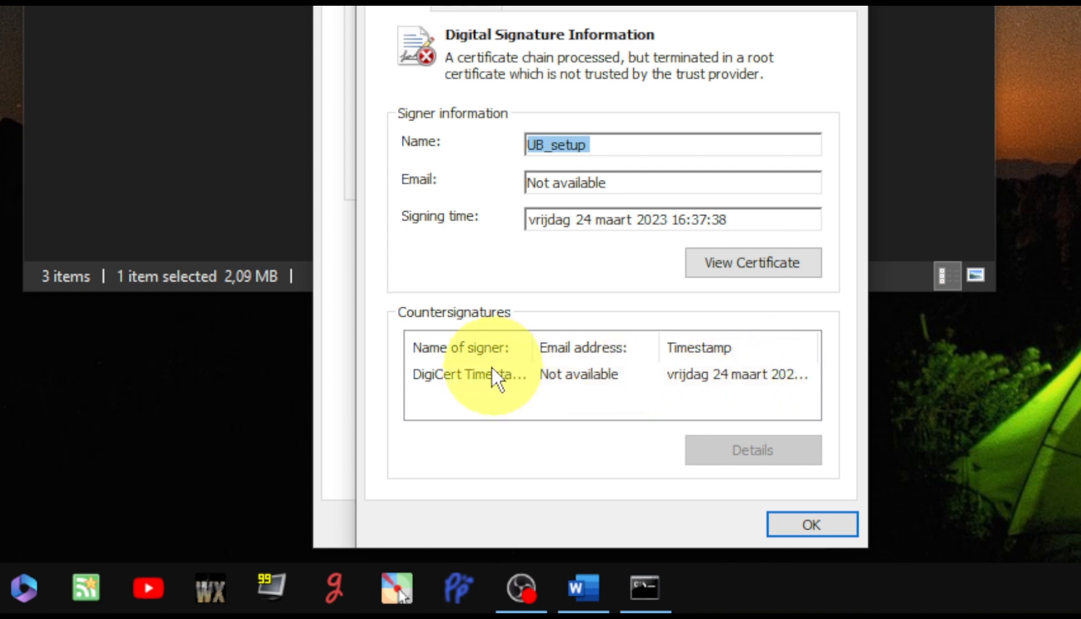
pyautogui.click(752, 262)
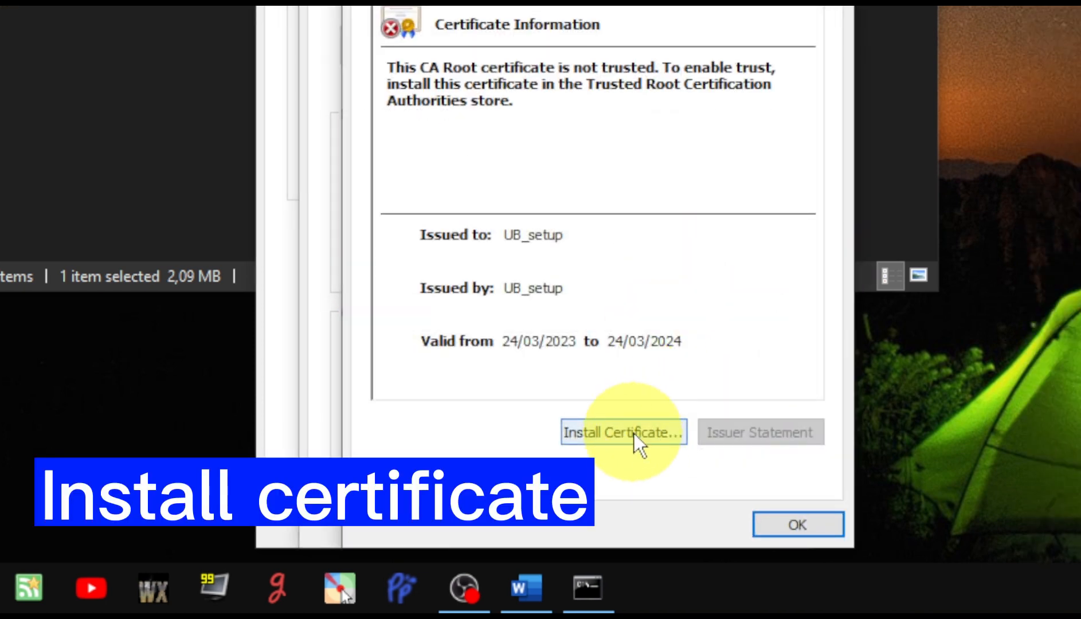
# Import the UB_setup certificate with automatic store selection and accept the security warning
pyautogui.click(622, 432)
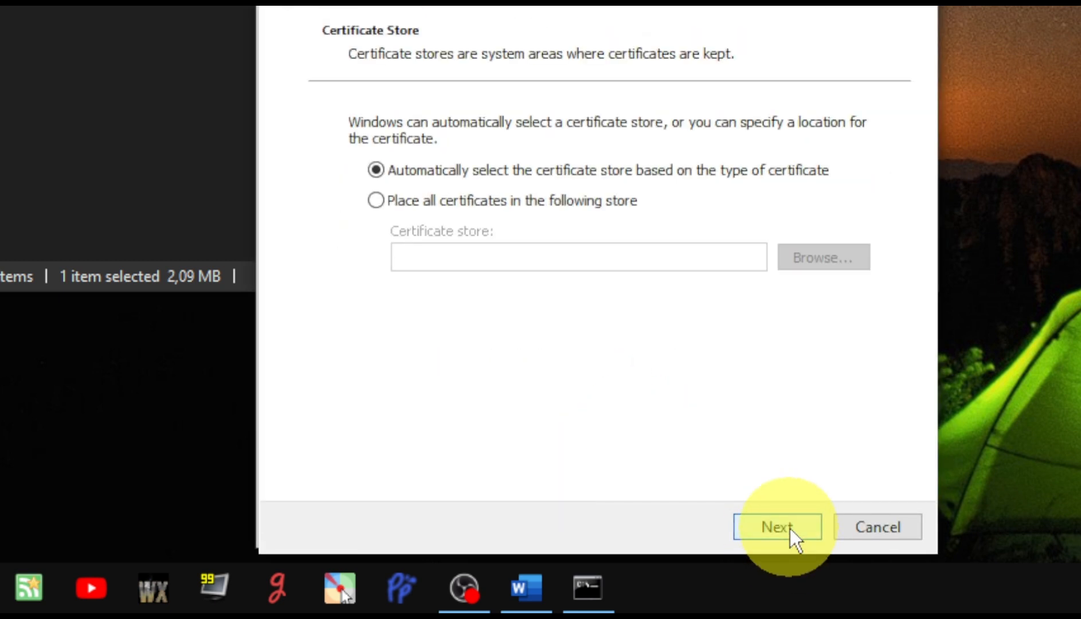
pyautogui.click(776, 526)
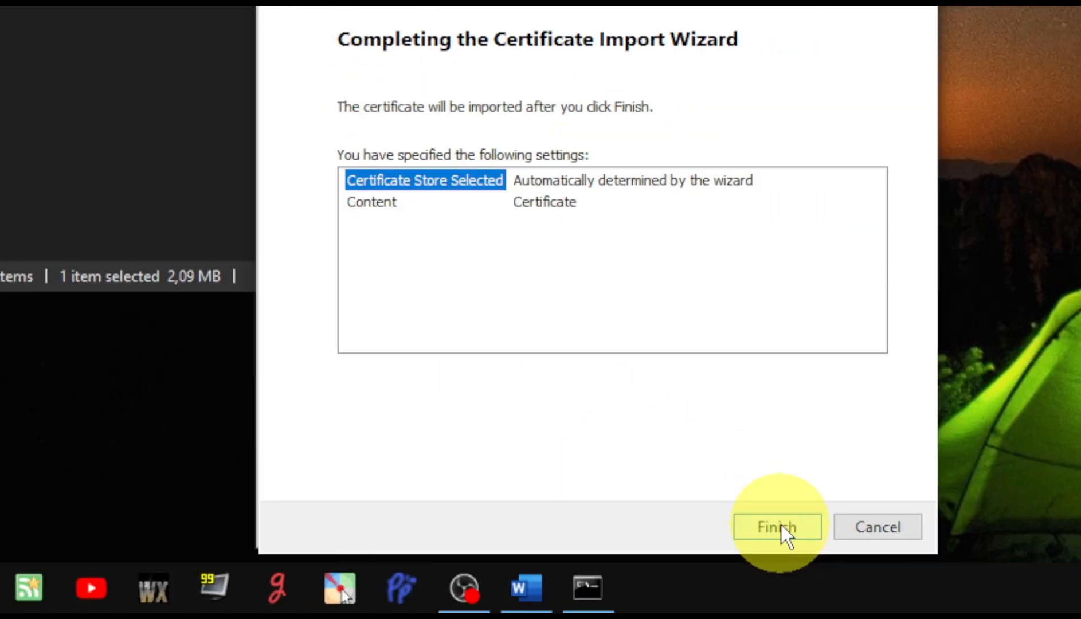
pyautogui.click(778, 527)
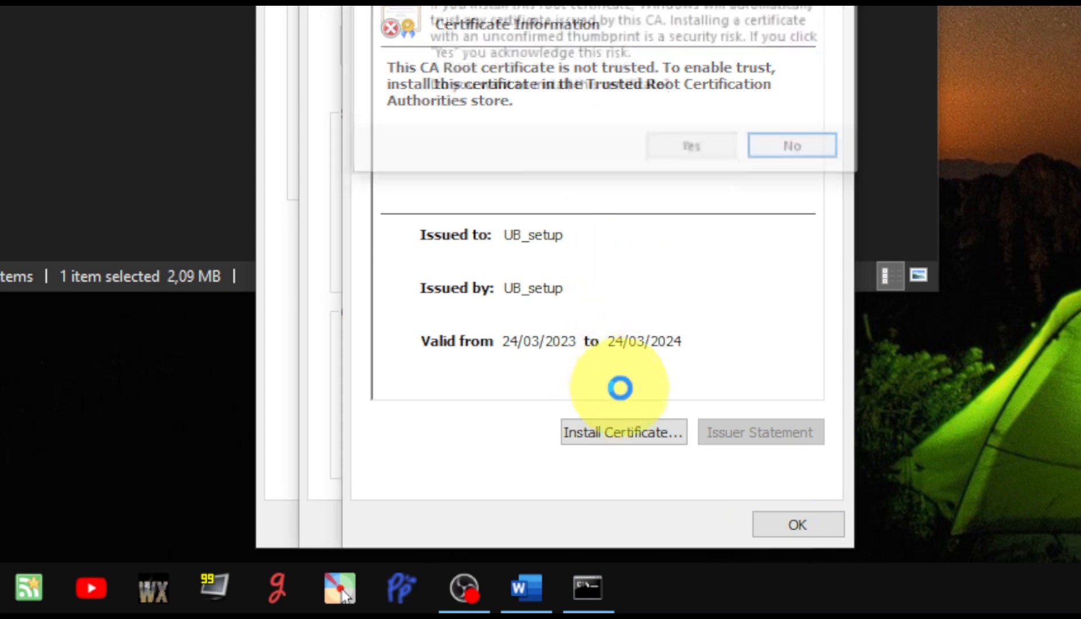
pyautogui.click(622, 432)
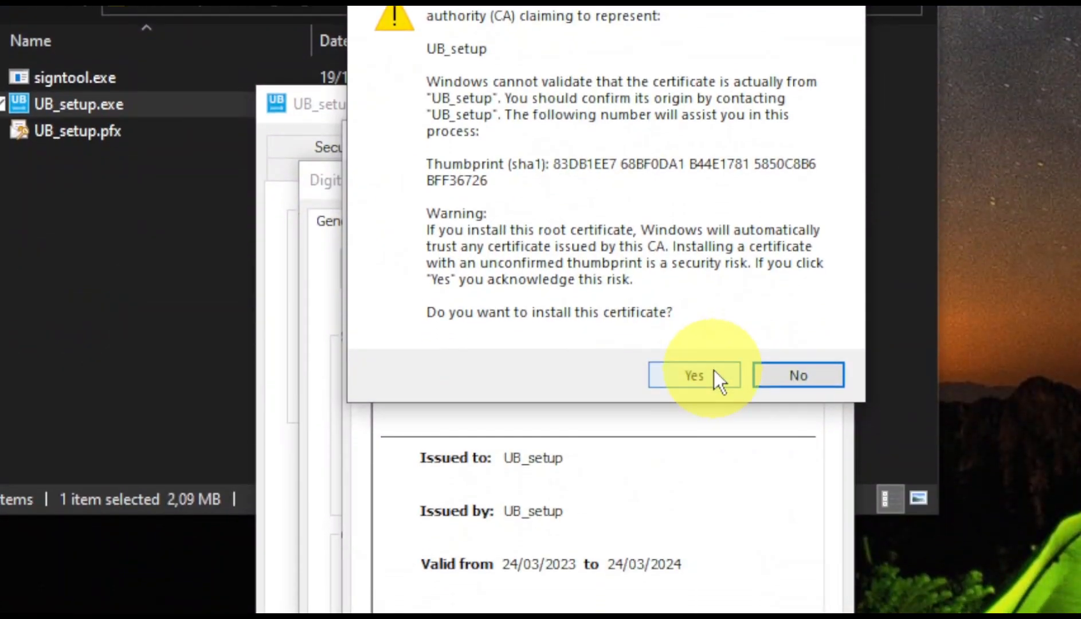
pyautogui.click(693, 375)
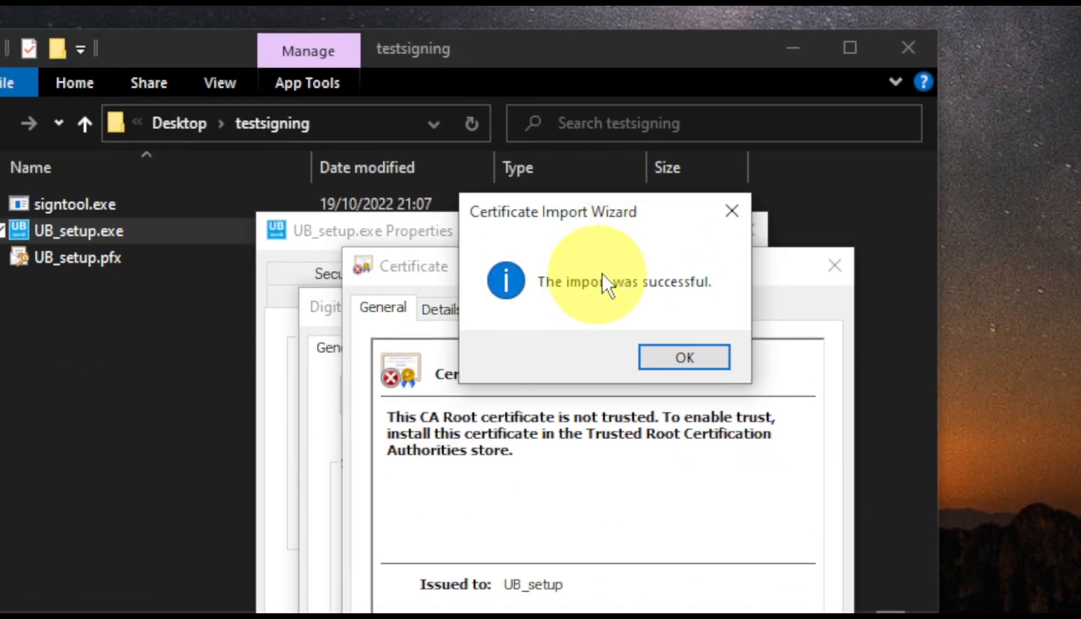
# Confirm the certificate import, review the DigiCert timestamp countersignature, and close UB_setup.exe properties
pyautogui.click(683, 357)
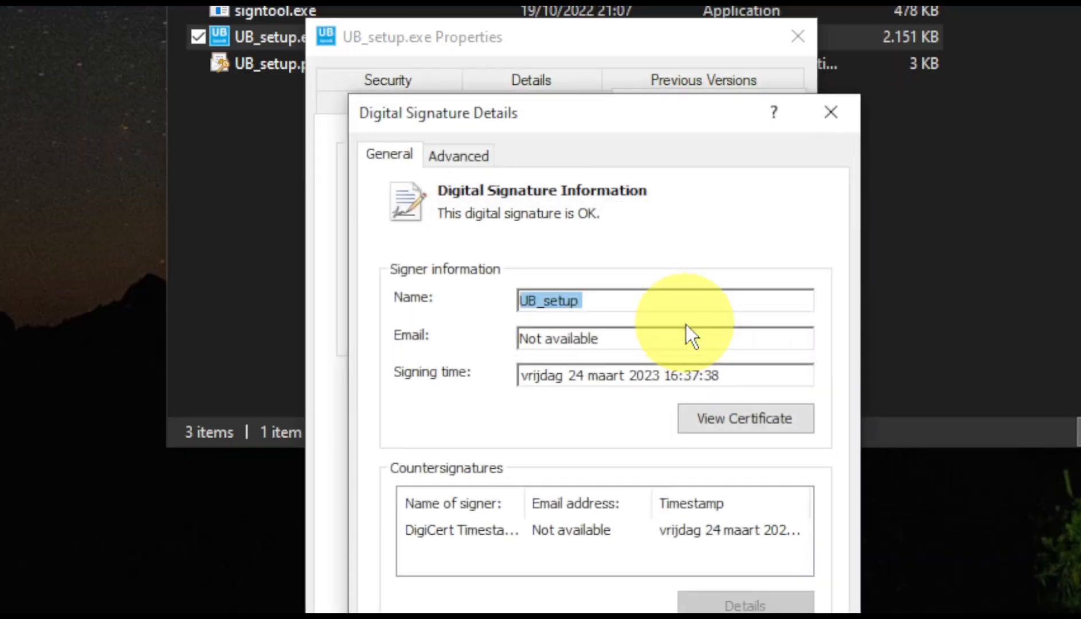
pyautogui.click(743, 417)
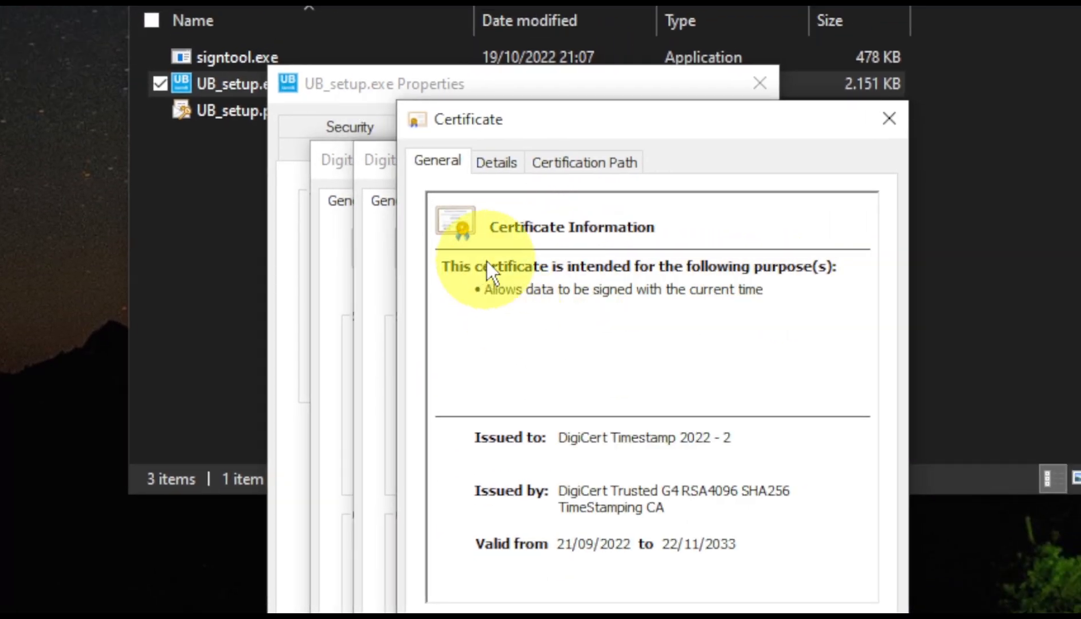
pyautogui.moveTo(775, 285)
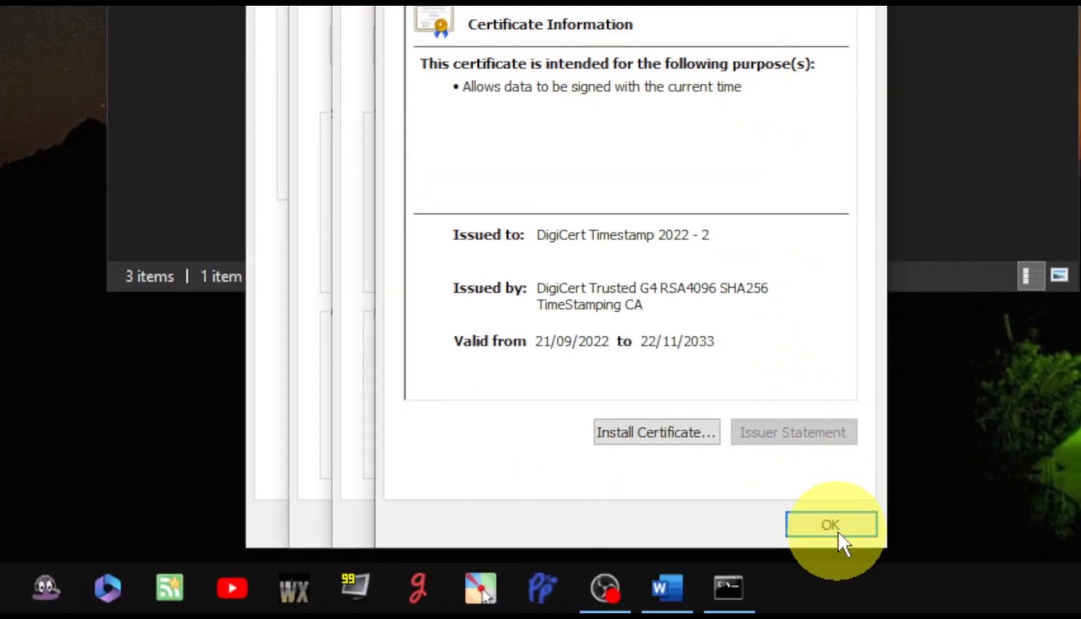
pyautogui.click(829, 524)
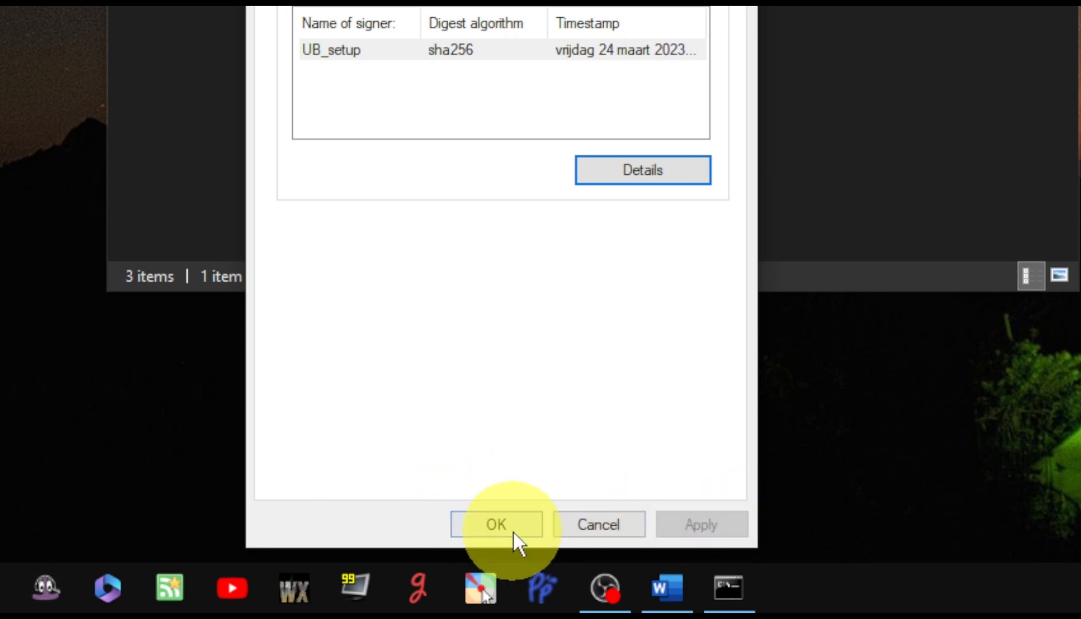
pyautogui.click(495, 523)
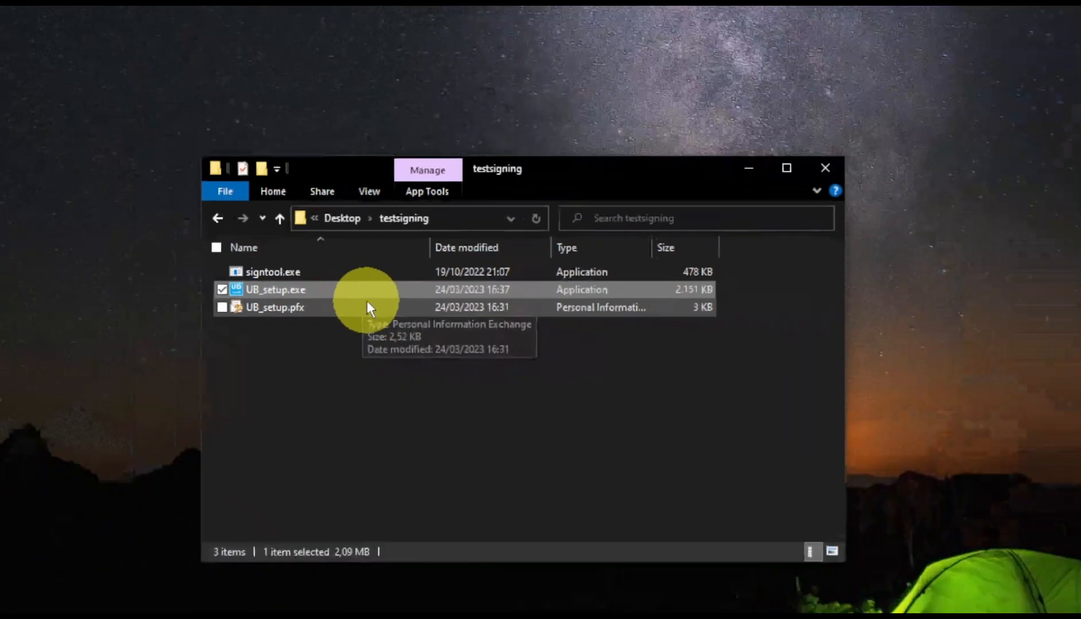